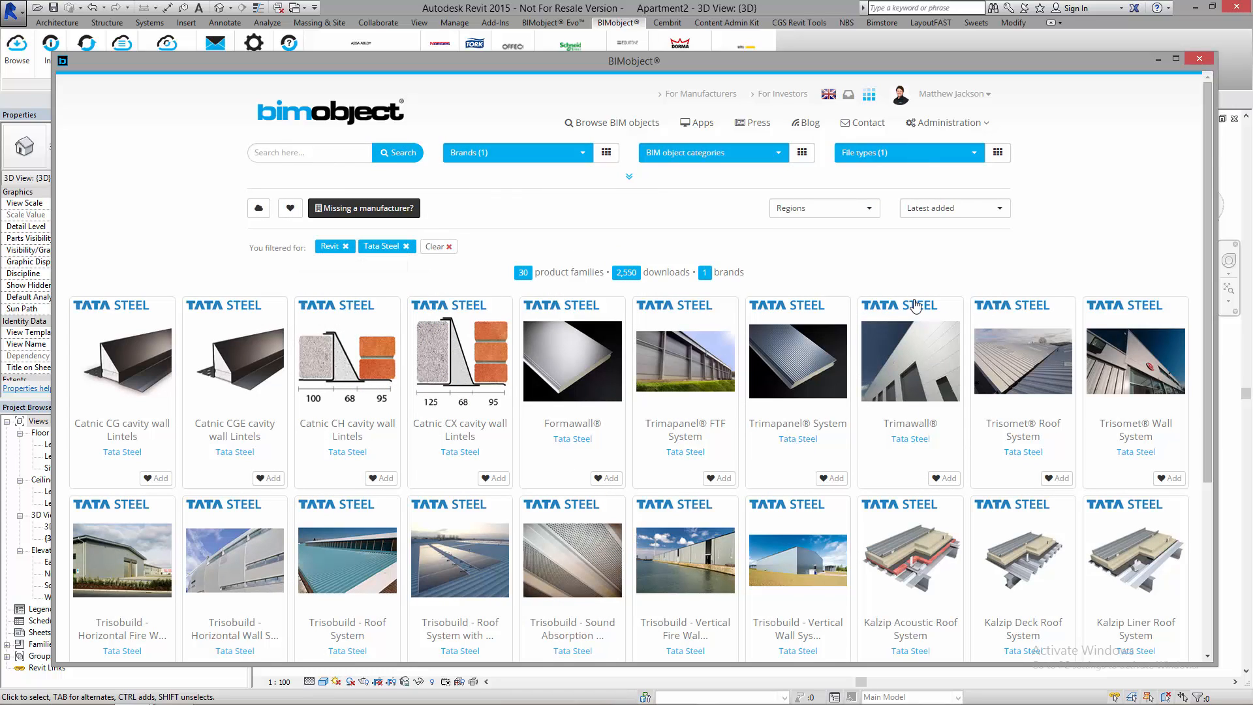
mouse_move(797, 321)
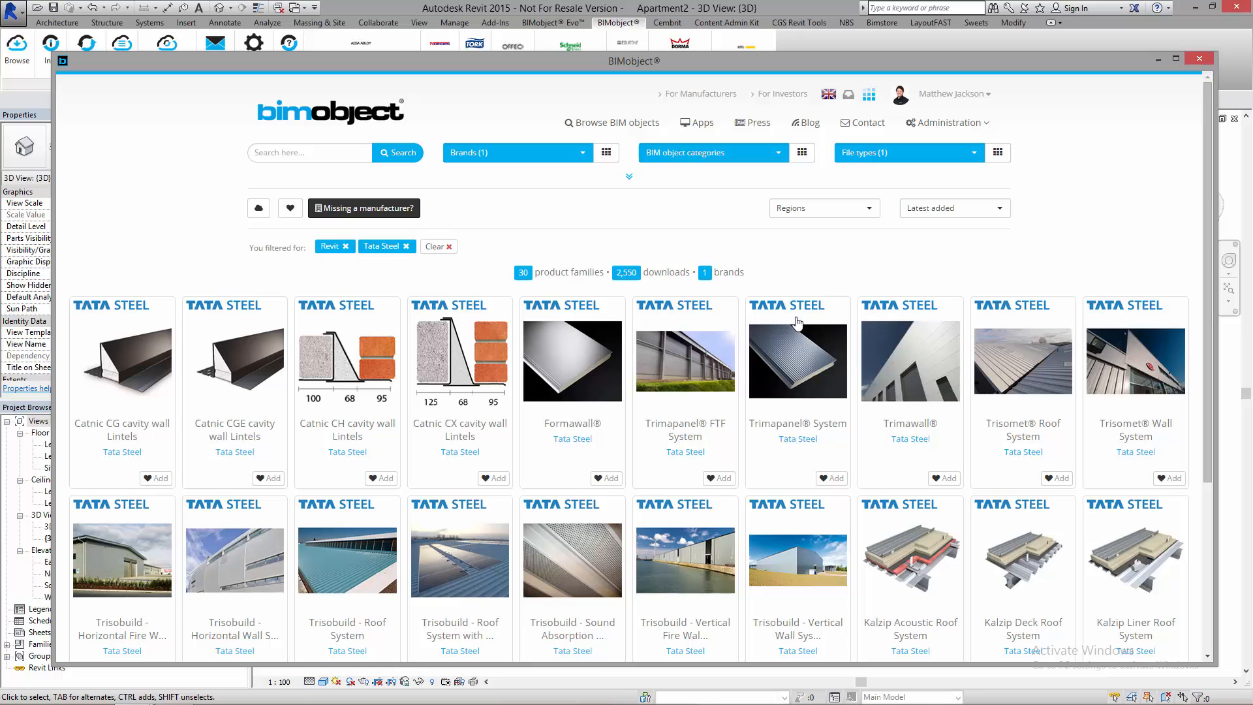
mouse_move(408, 400)
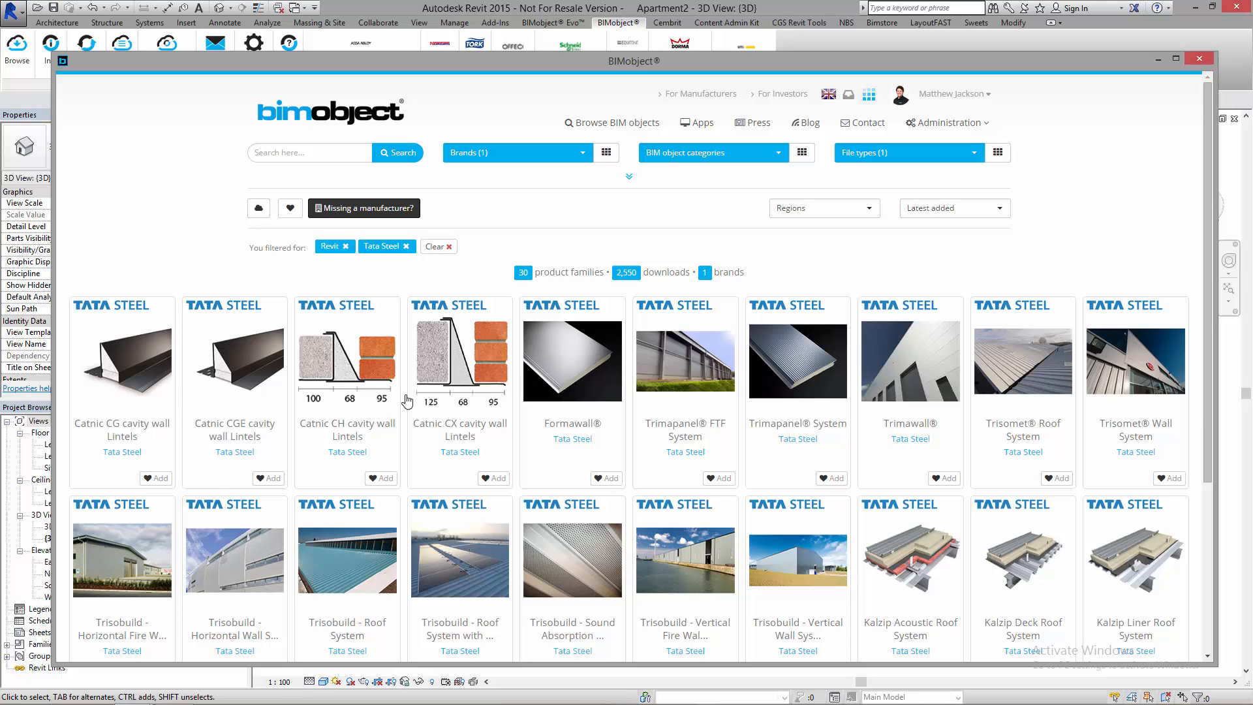
mouse_move(476, 381)
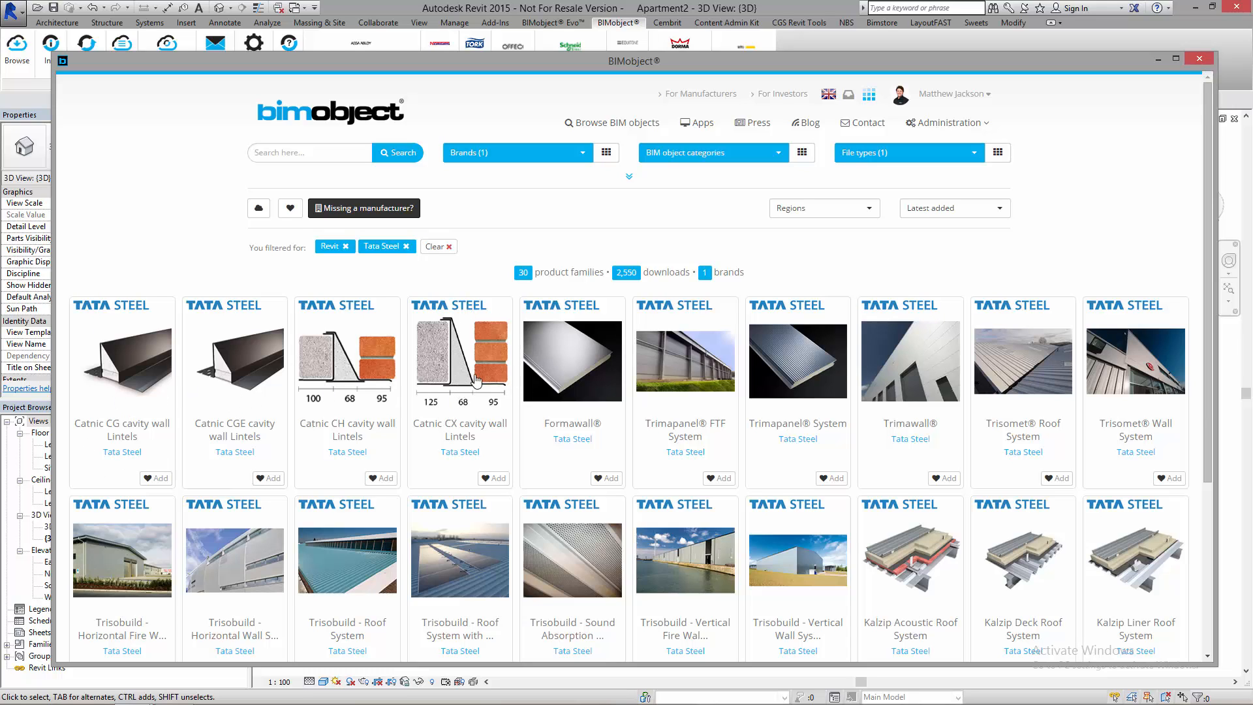
mouse_move(584, 358)
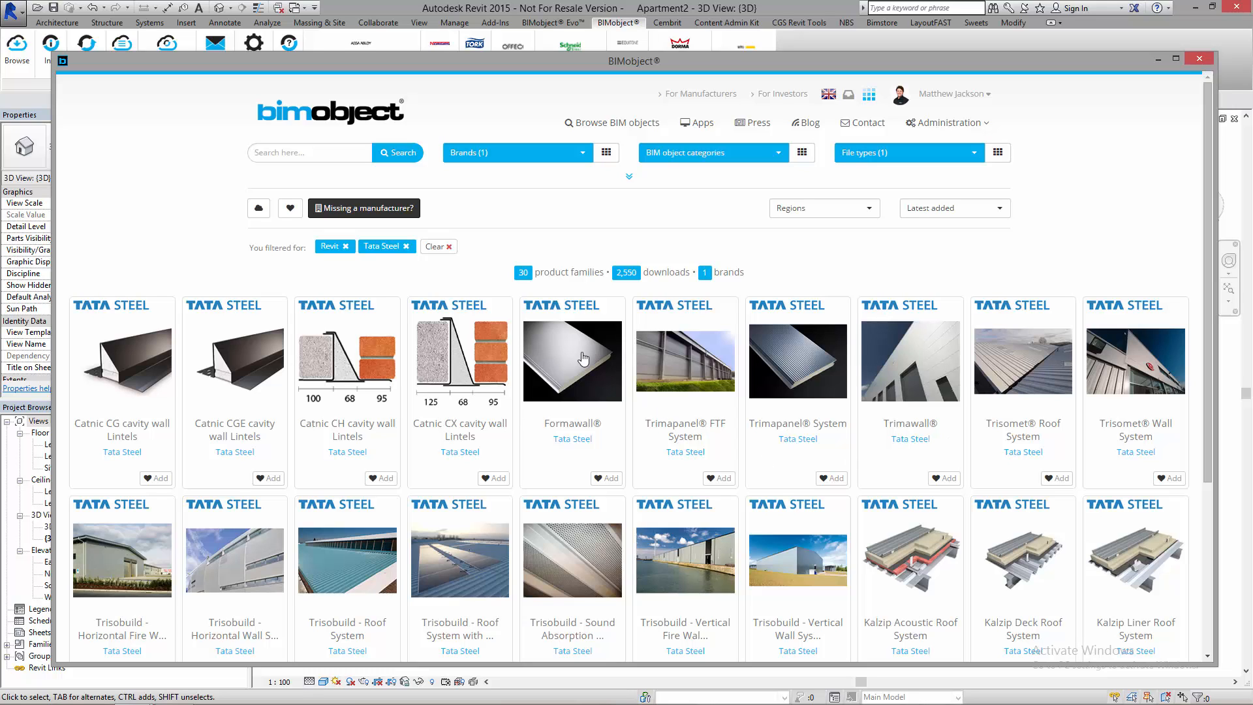
mouse_move(1076, 366)
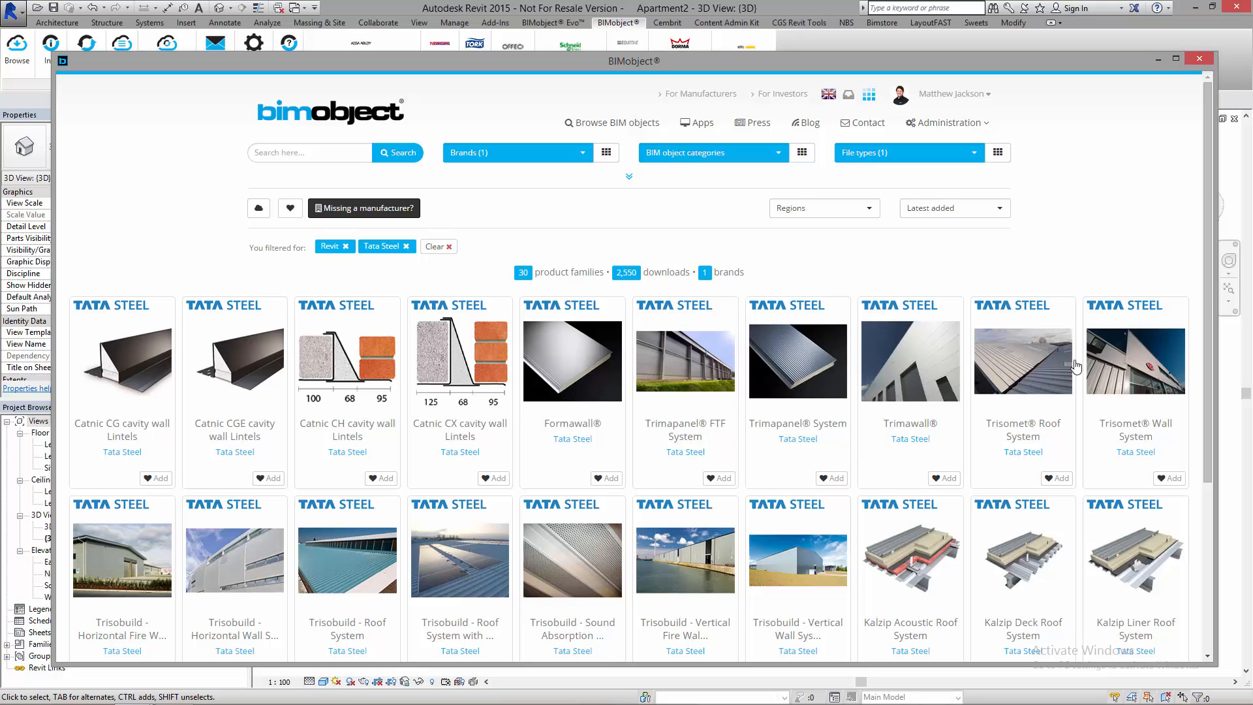
mouse_move(1213, 297)
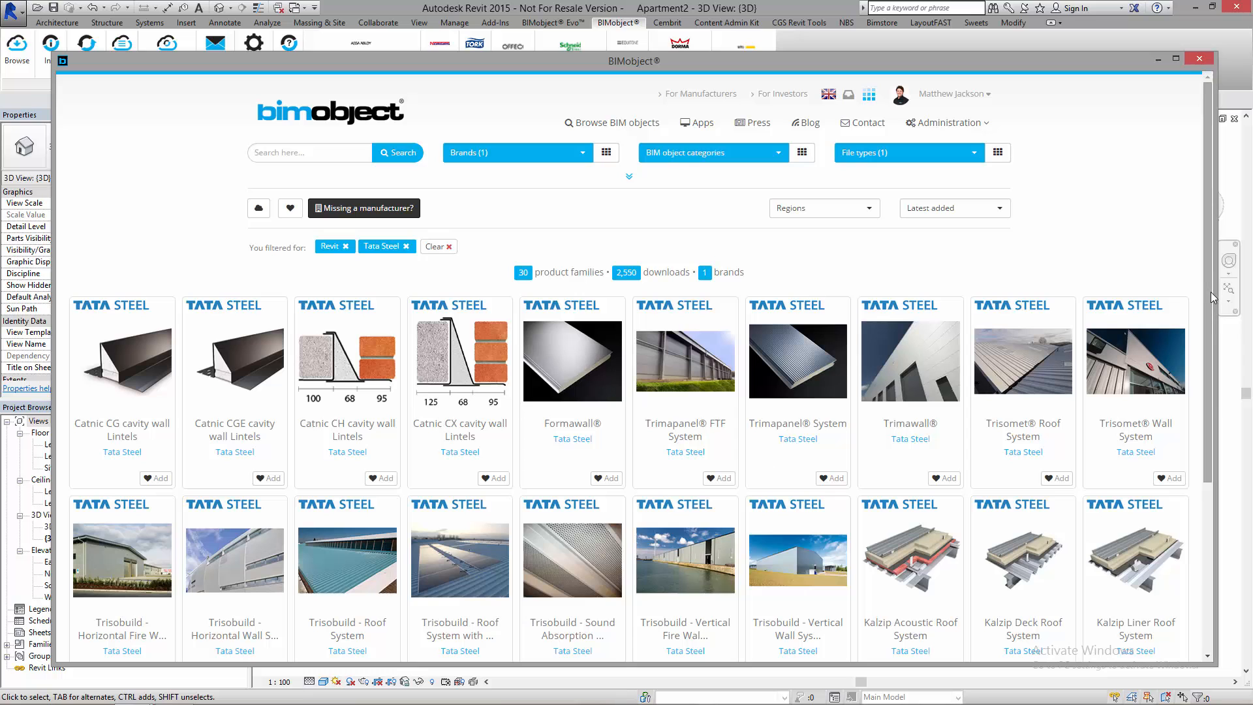
Step: Browse the Tata Steel results and open the Formawall product page
scroll("down", 3)
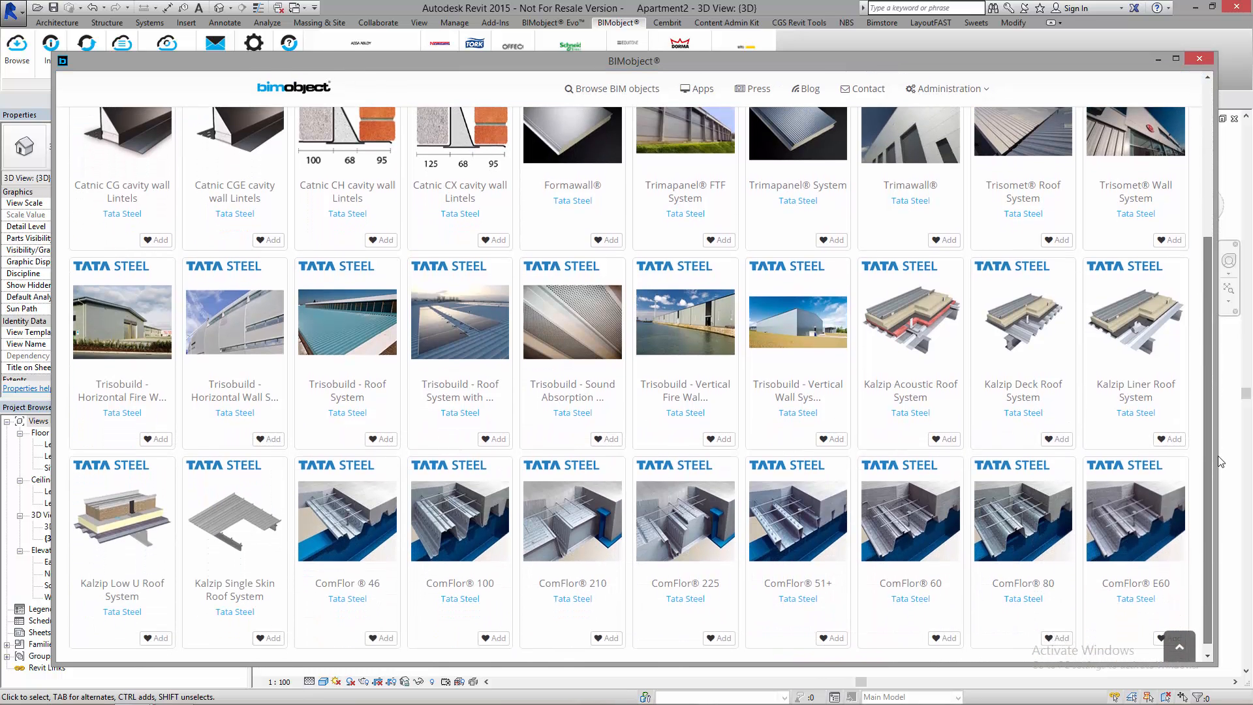
scroll("down", 3)
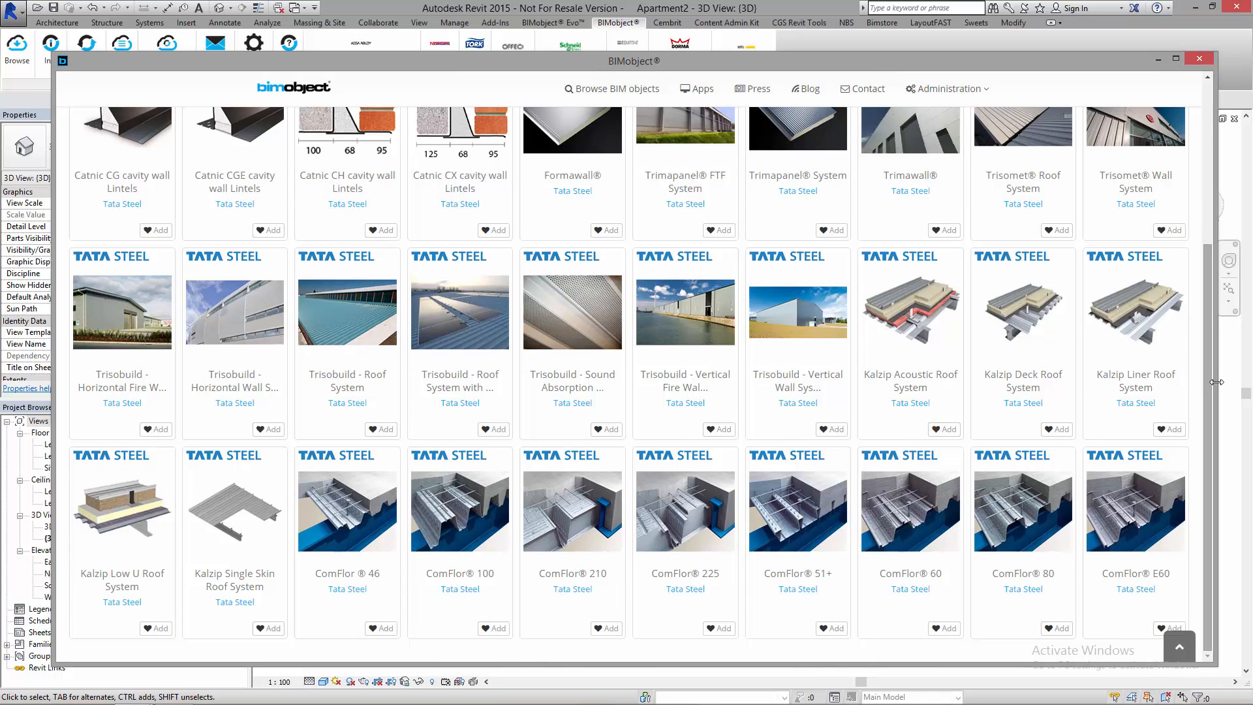
mouse_move(1214, 389)
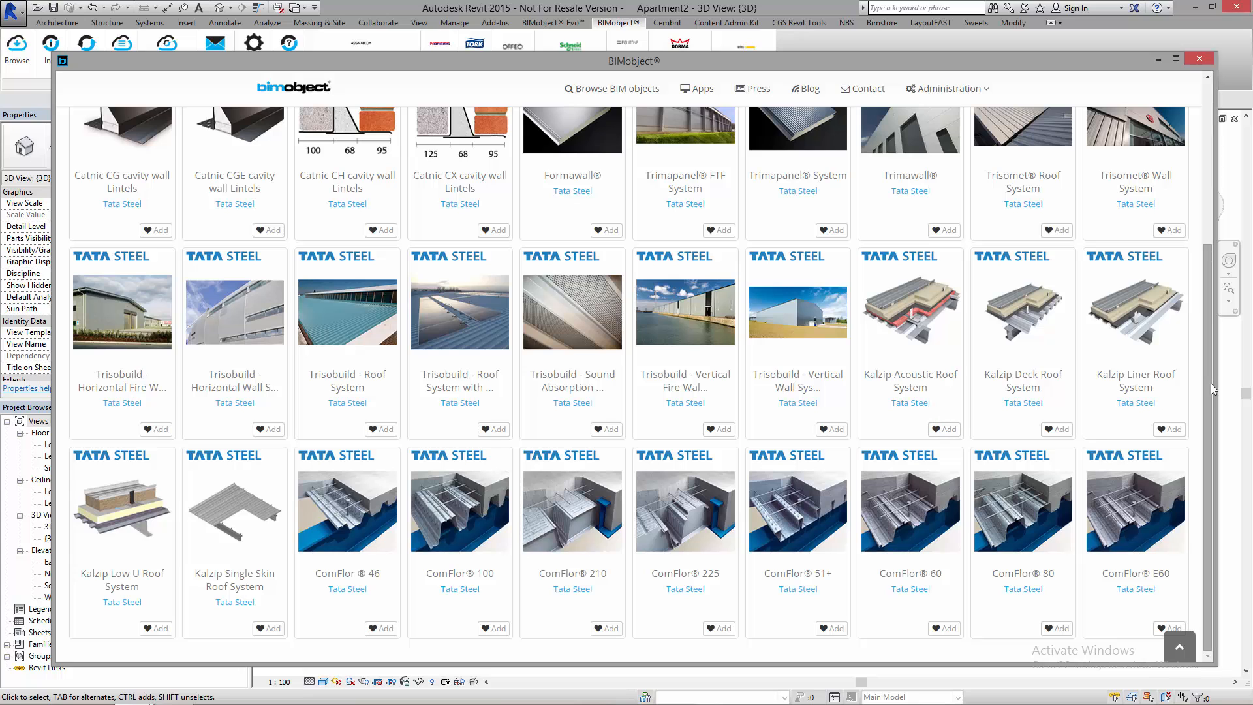
scroll("up", 3)
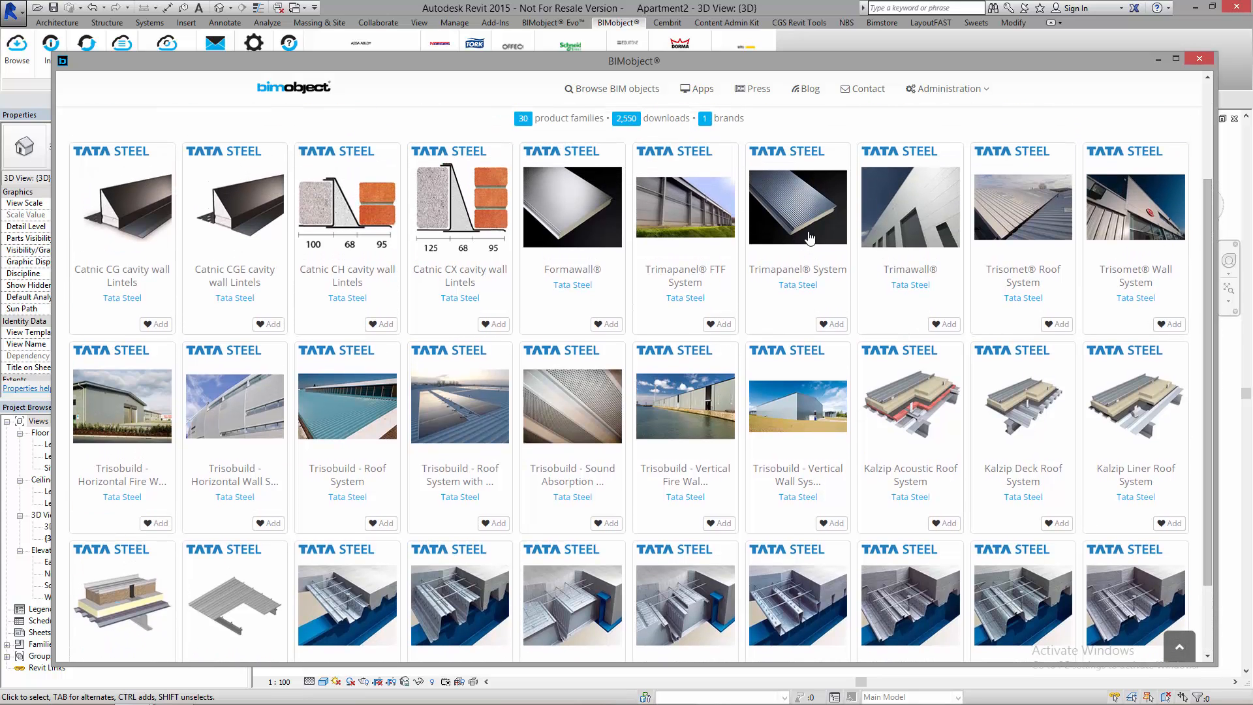
mouse_move(563, 210)
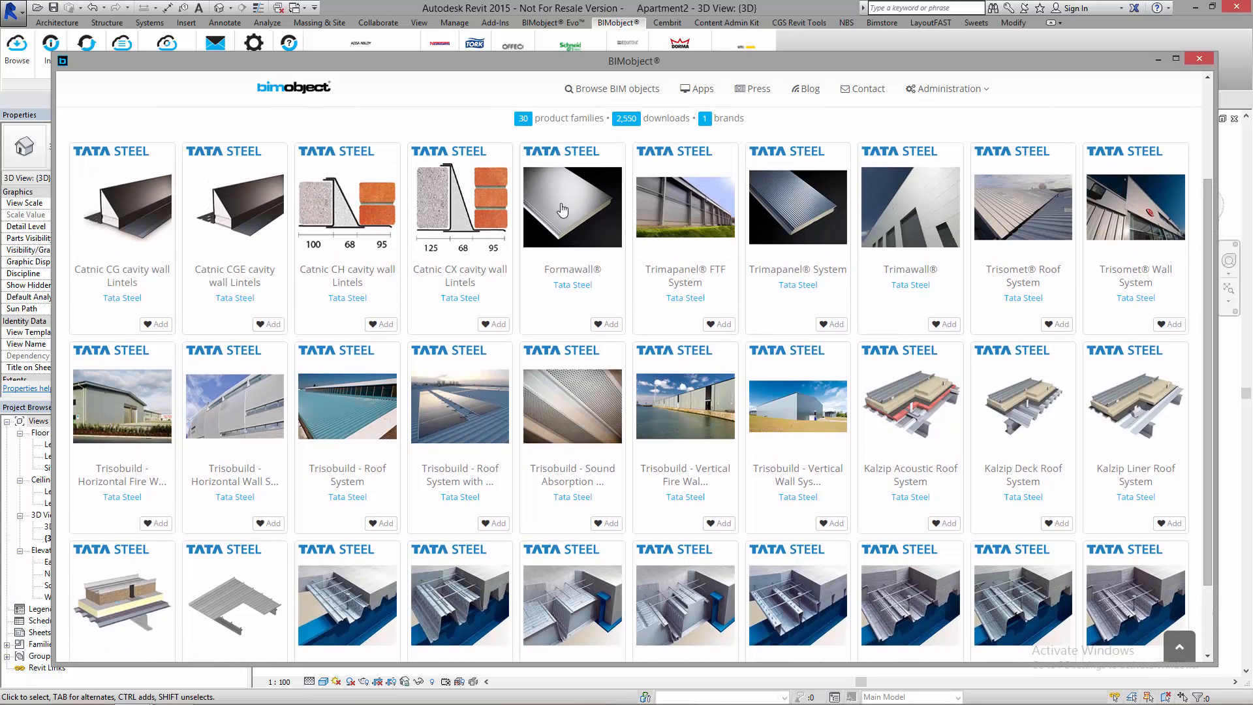
left_click(563, 208)
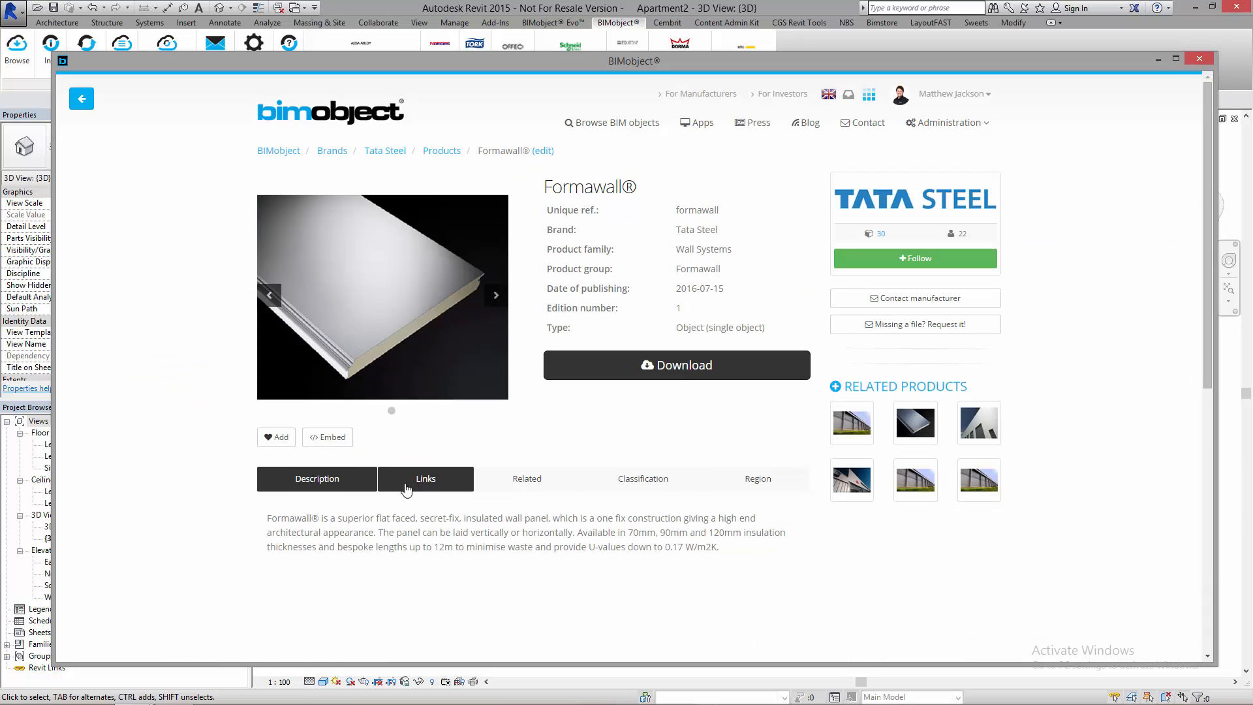
Step: Review Formawall's related, classification, region and description details, then list its Revit 2015 downloads
left_click(527, 478)
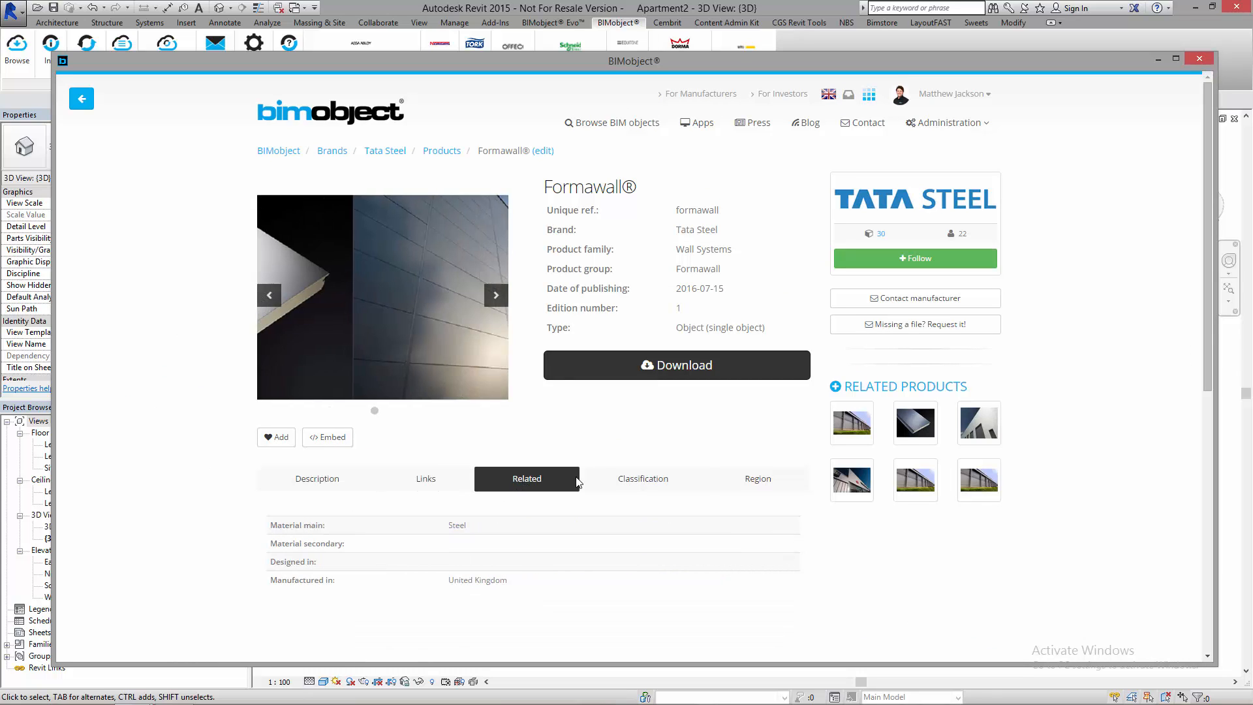
left_click(643, 478)
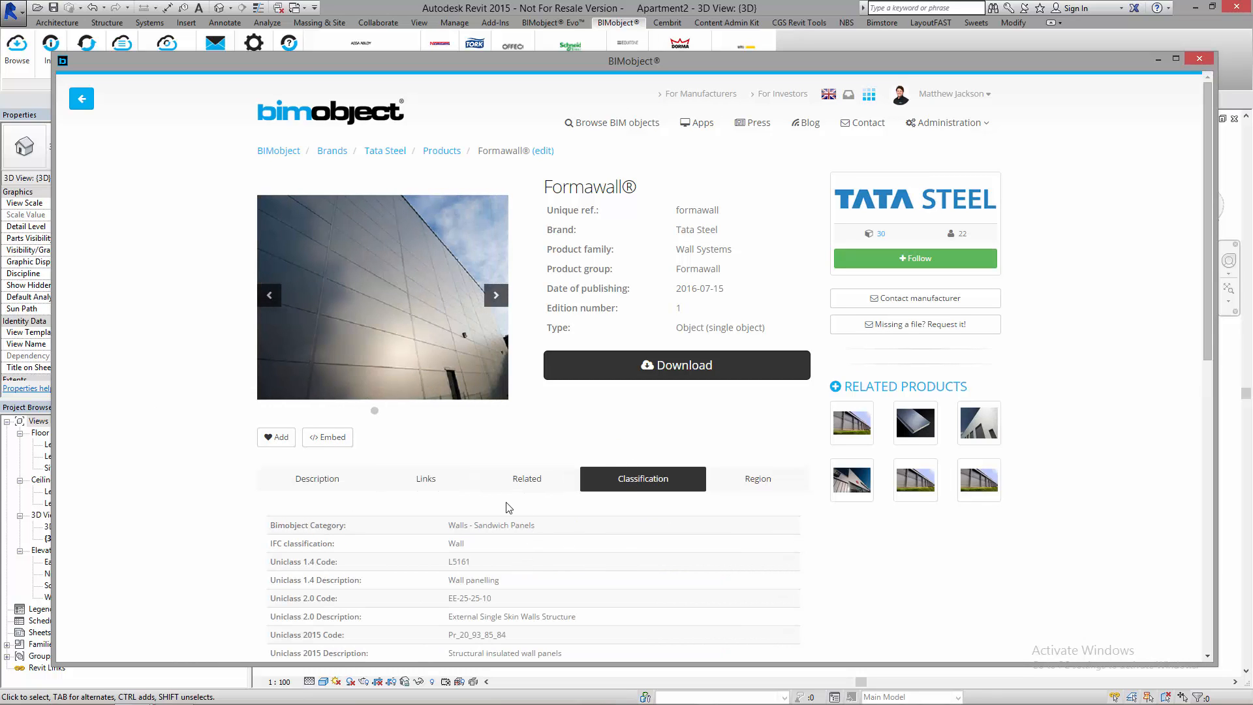
left_click(758, 478)
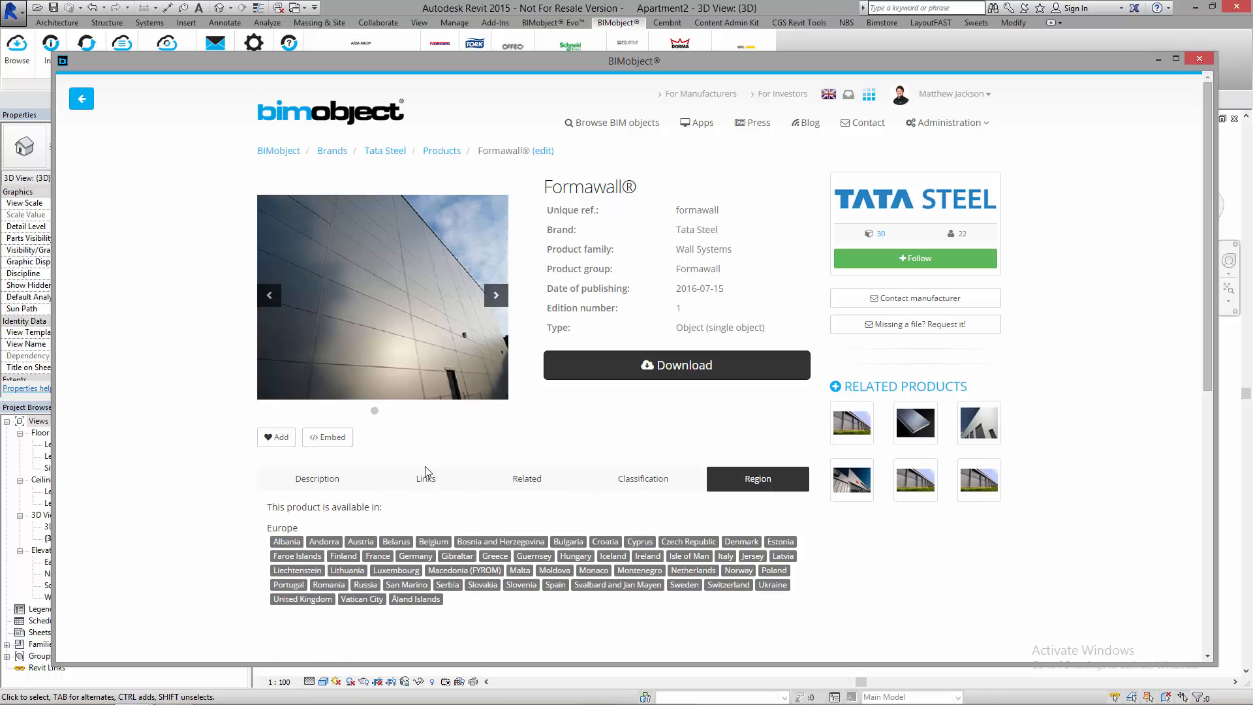
left_click(317, 479)
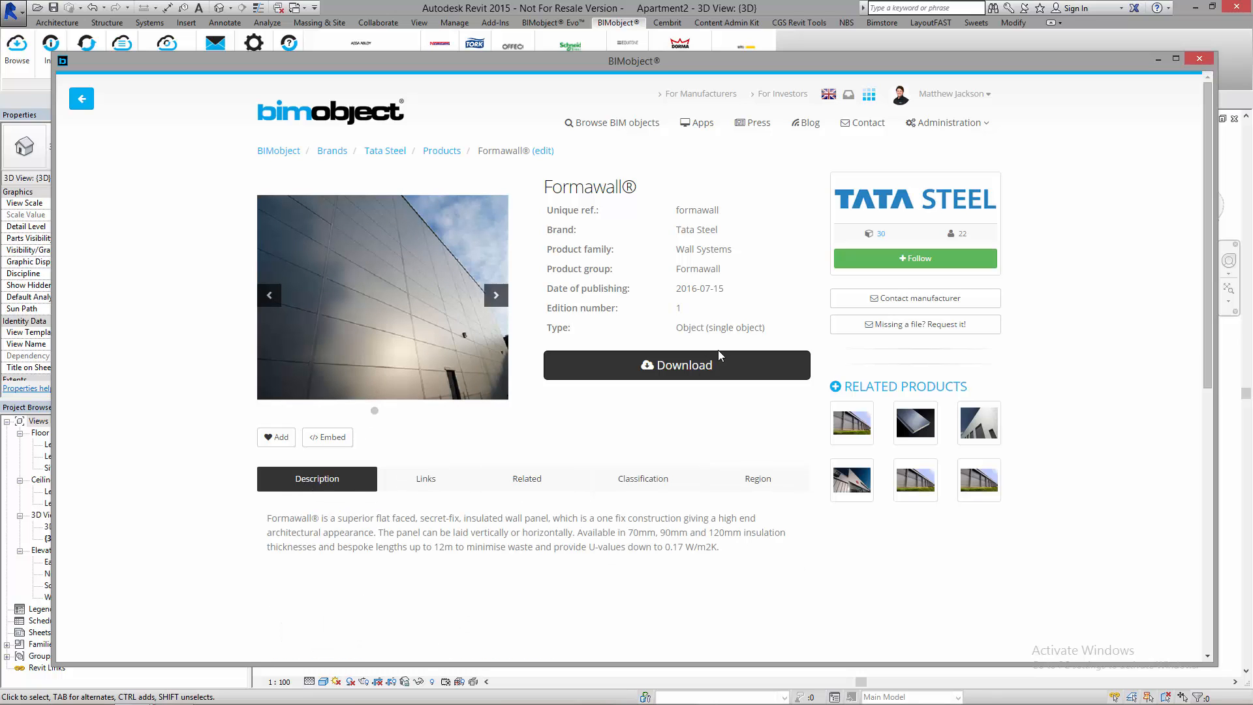
left_click(677, 365)
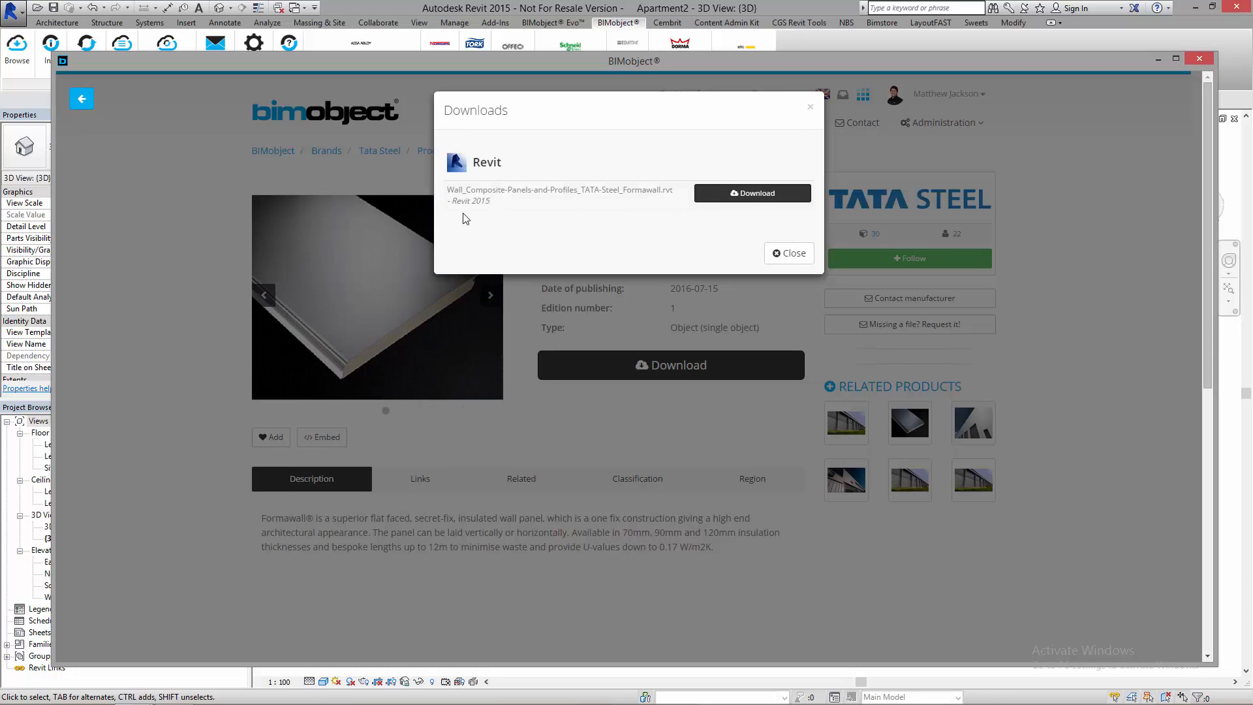
double_click(477, 200)
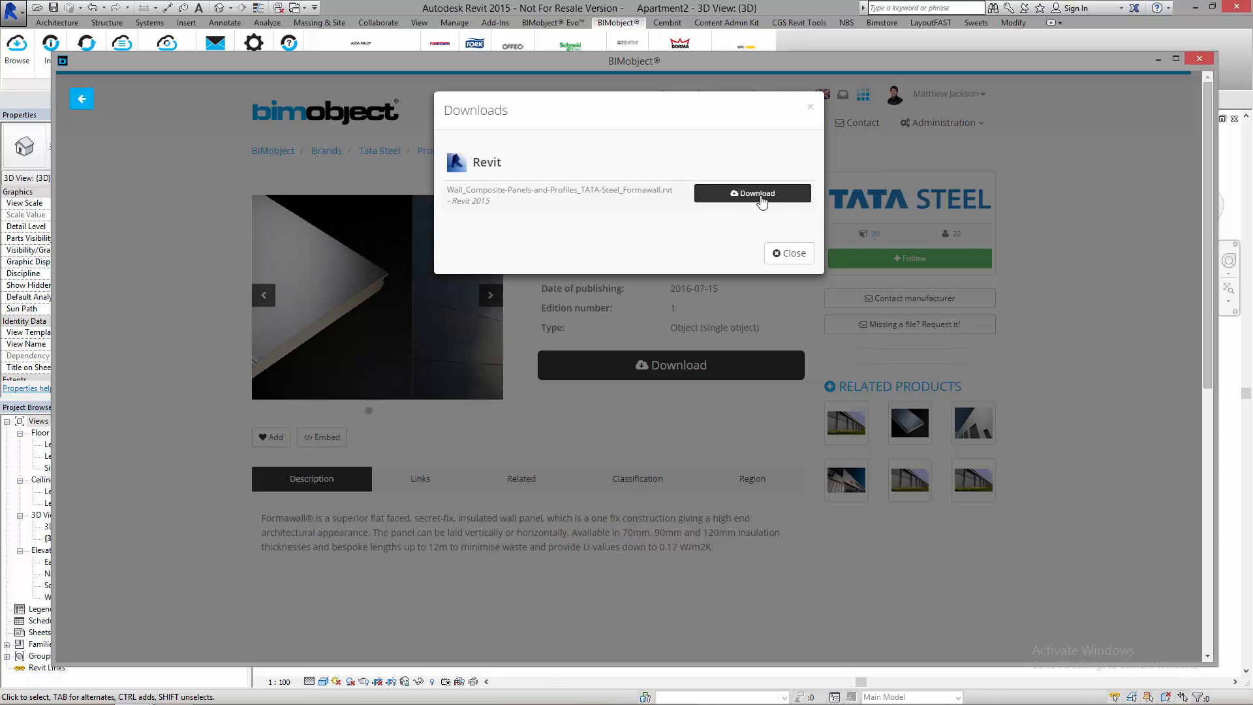
Step: Open the downloaded Formawall Revit file and keep its 120mm wall type selected
left_click(752, 192)
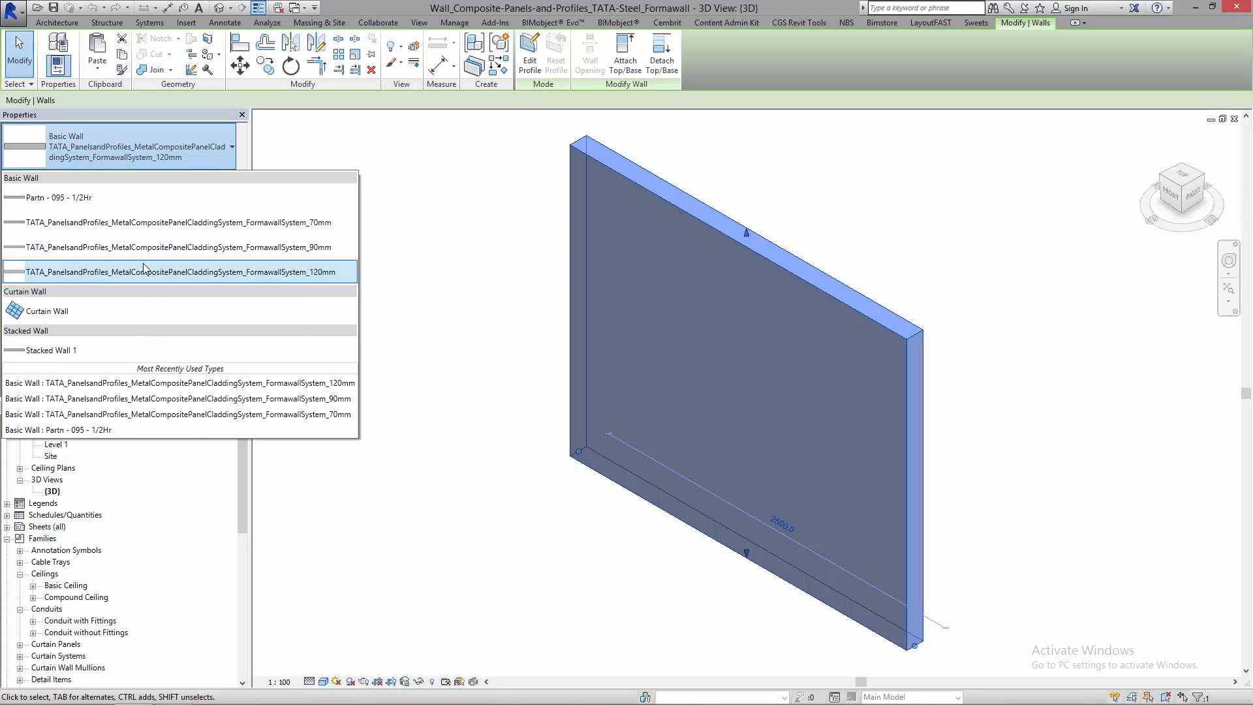
left_click(181, 271)
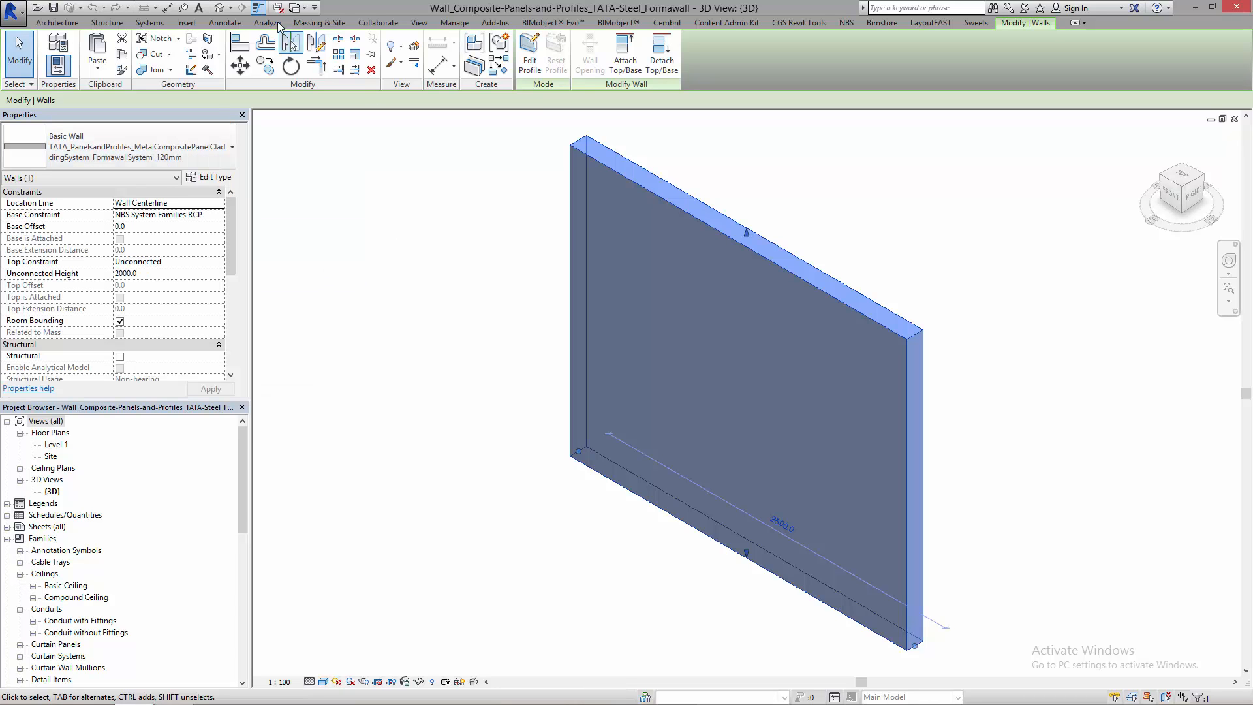
left_click(296, 7)
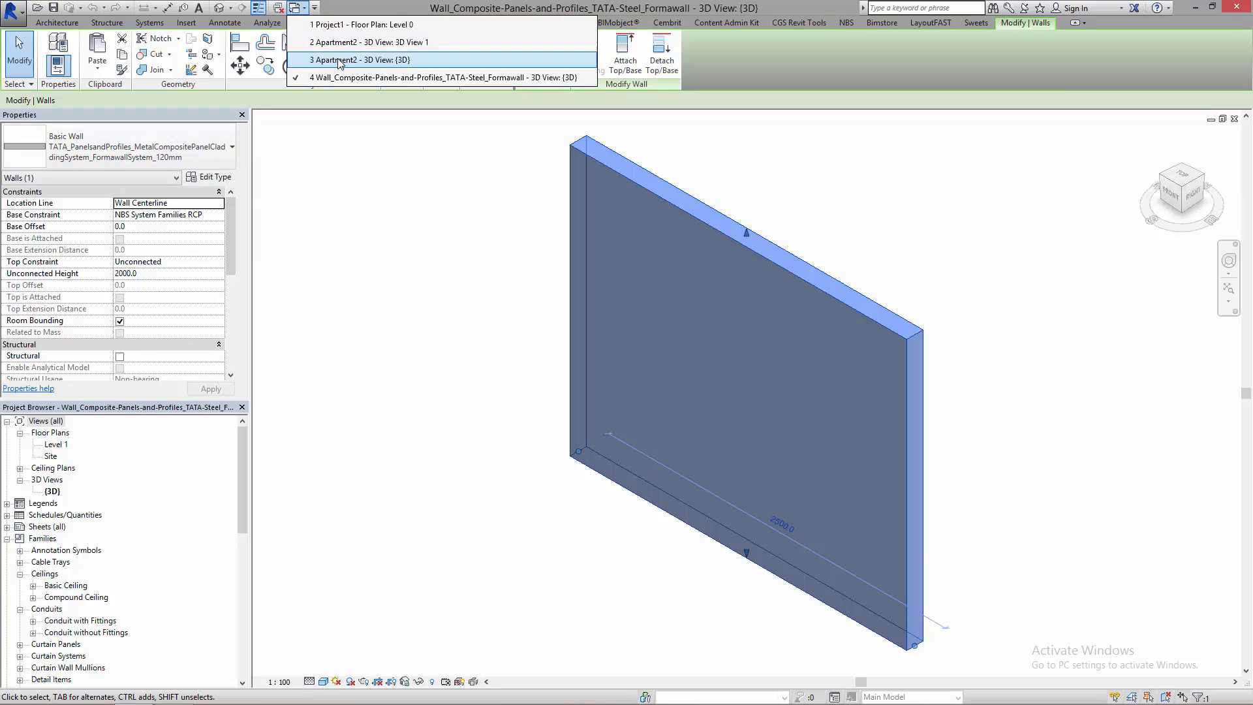
Step: Paste the Formawall sample wall into Apartment2's 3D view, accepting the duplicate types
left_click(340, 60)
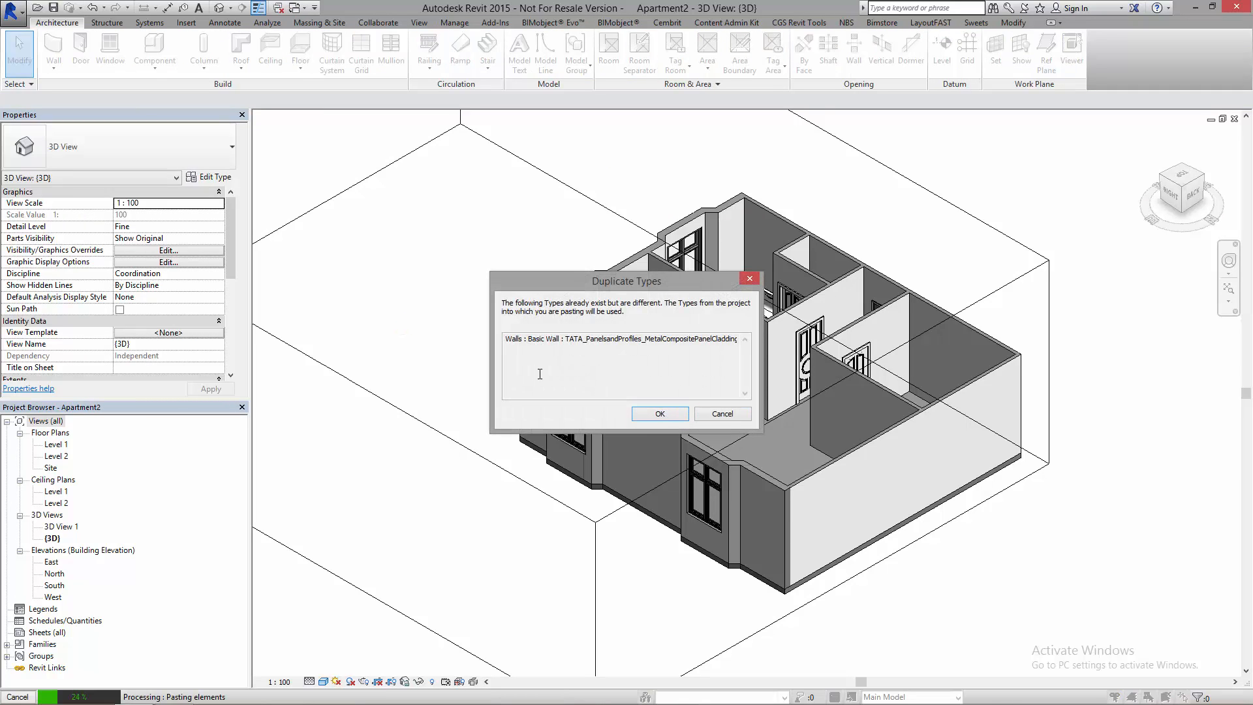
left_click(660, 413)
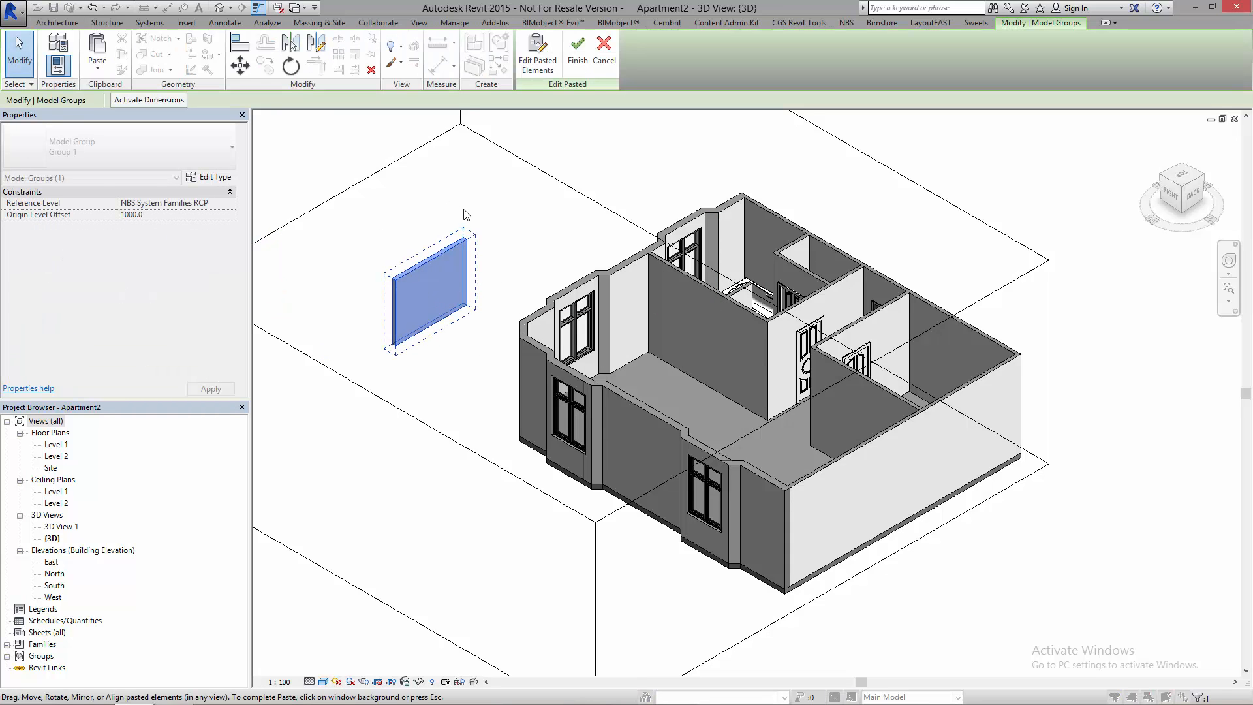
mouse_move(373, 241)
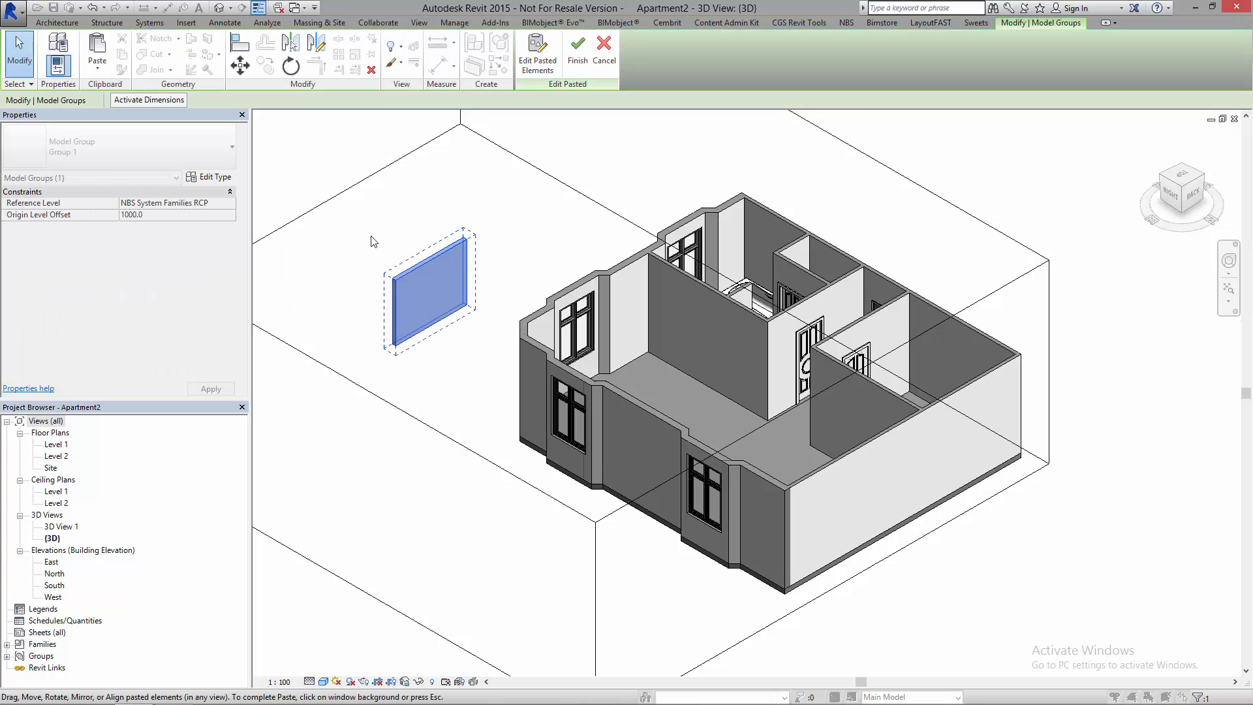
left_click(431, 294)
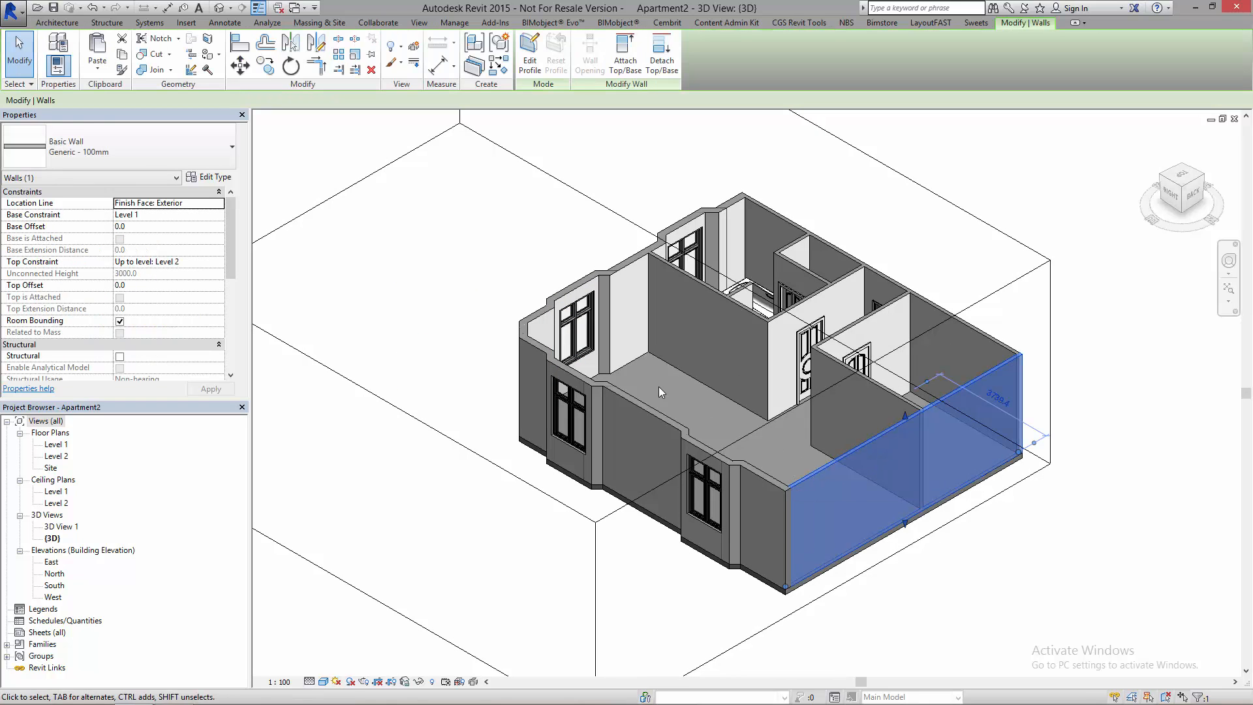
mouse_move(72, 150)
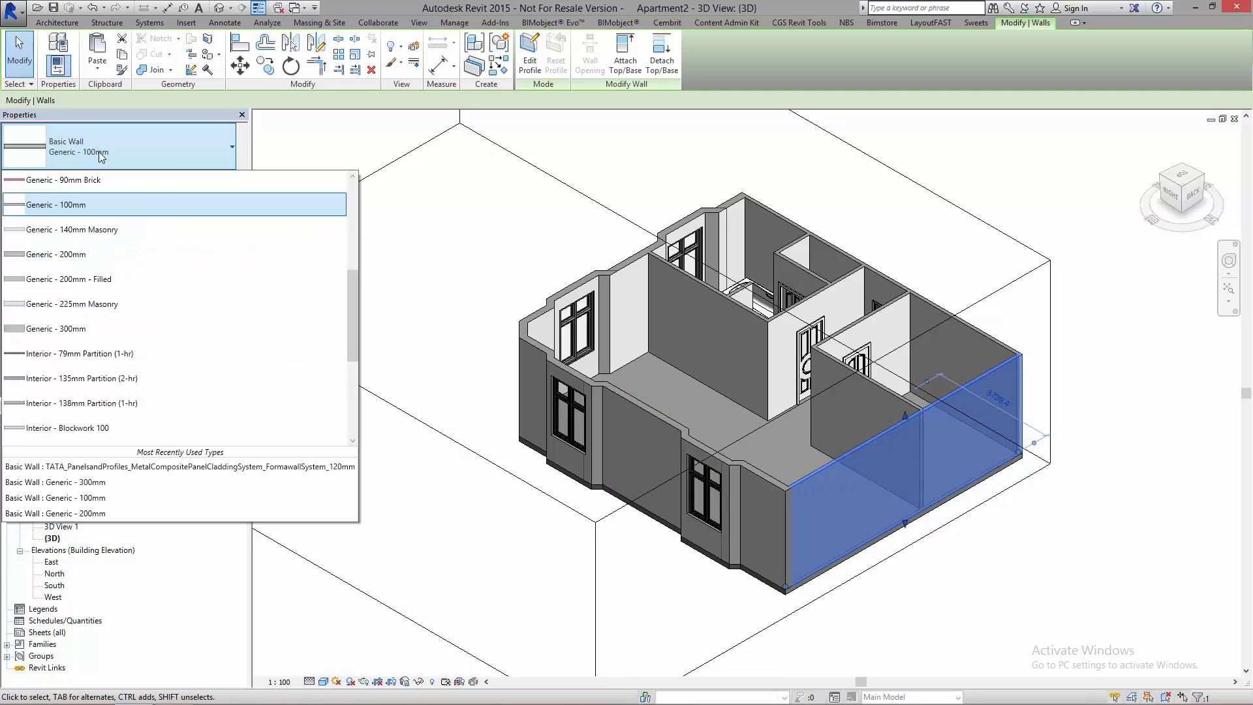
Step: Switch the house's right front 100mm generic wall to Basic Wall TATA_FormawallSystem_120mm
scroll("down", 3)
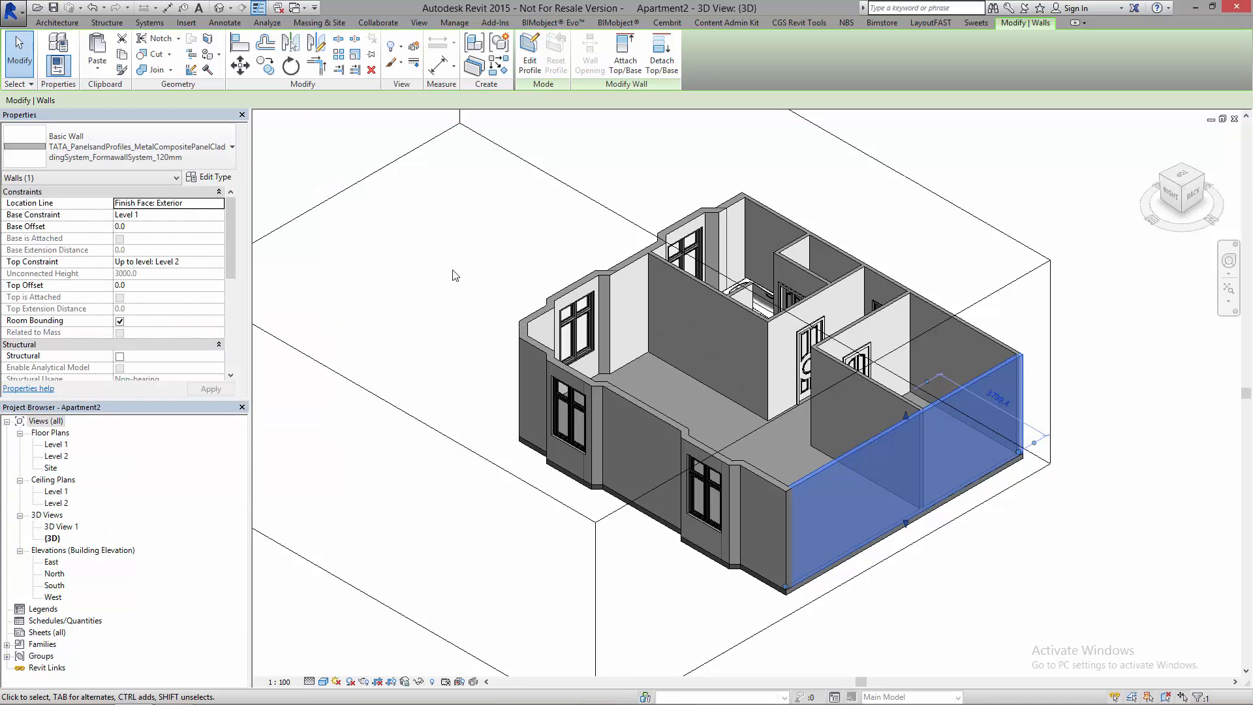
Step: Scroll through the Formawall 120mm Type Properties parameters and cancel without changes
left_click(214, 177)
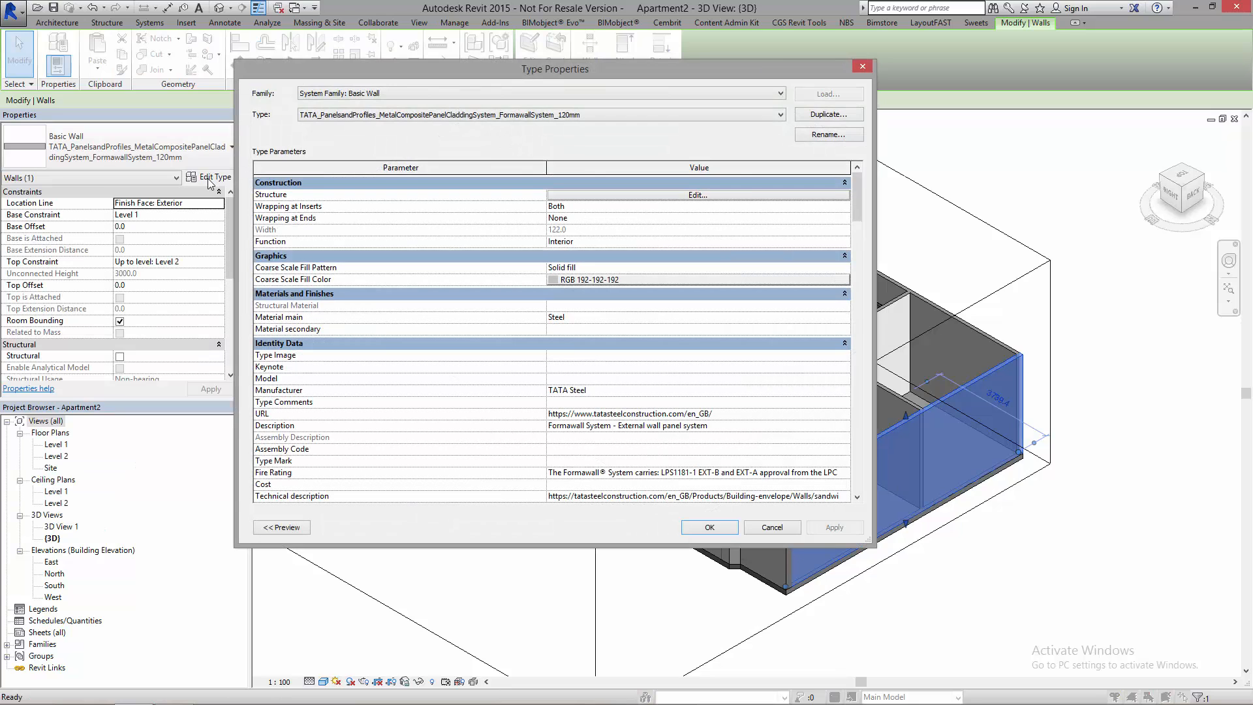
scroll("down", 3)
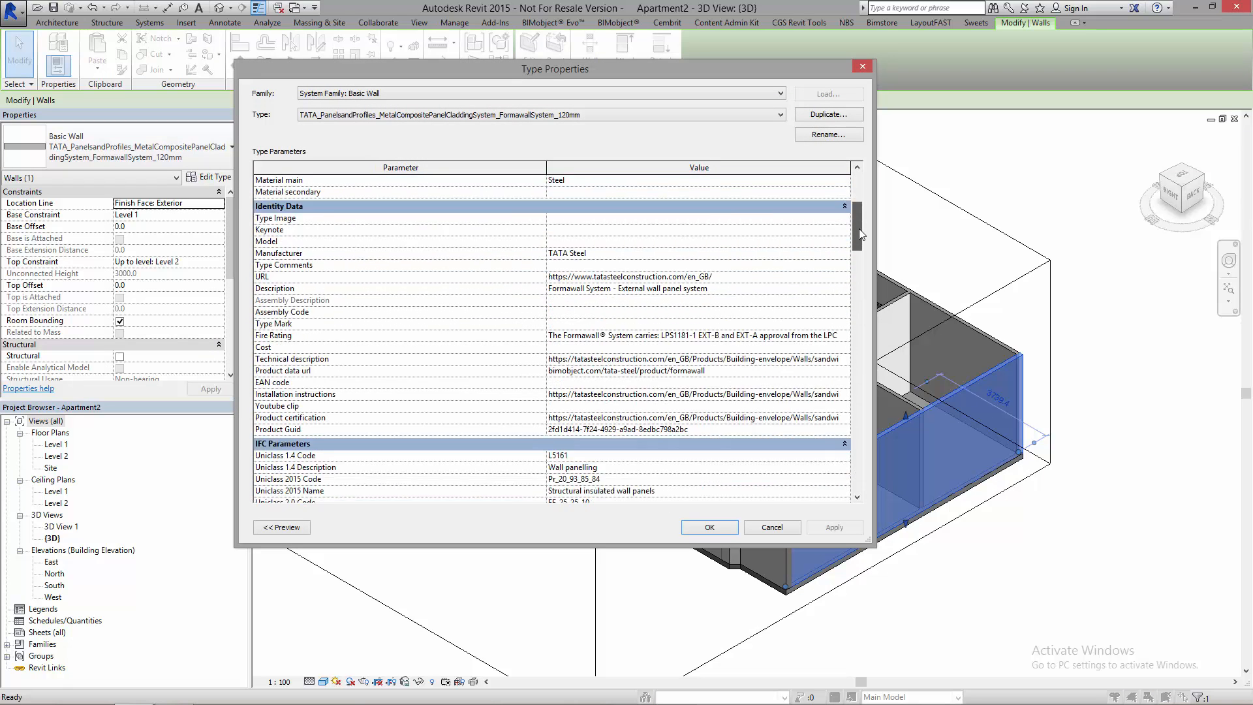
scroll("down", 3)
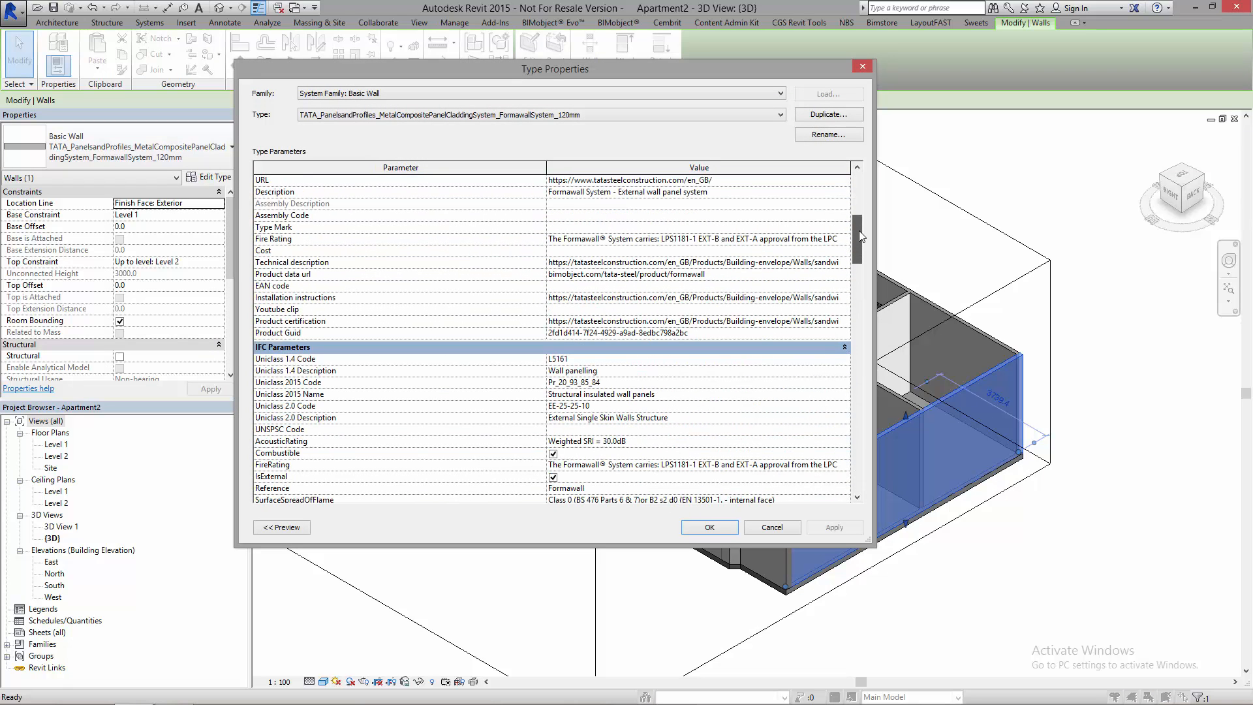
scroll("down", 3)
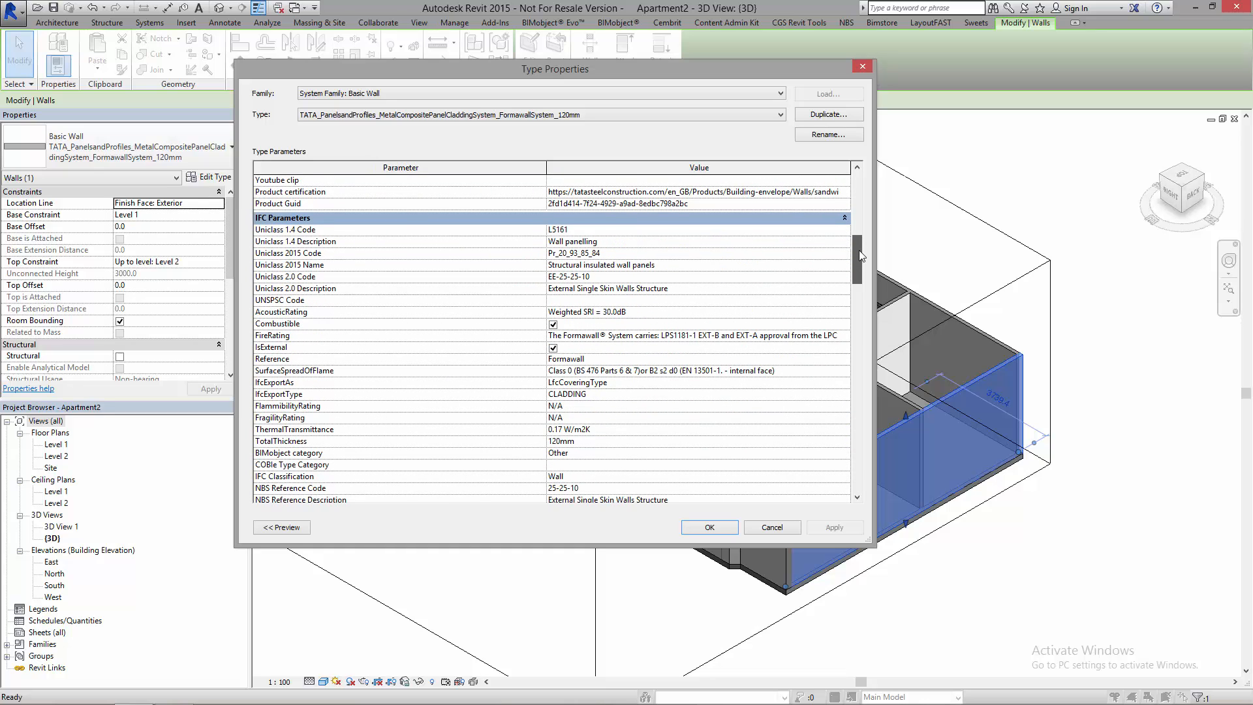
scroll("down", 3)
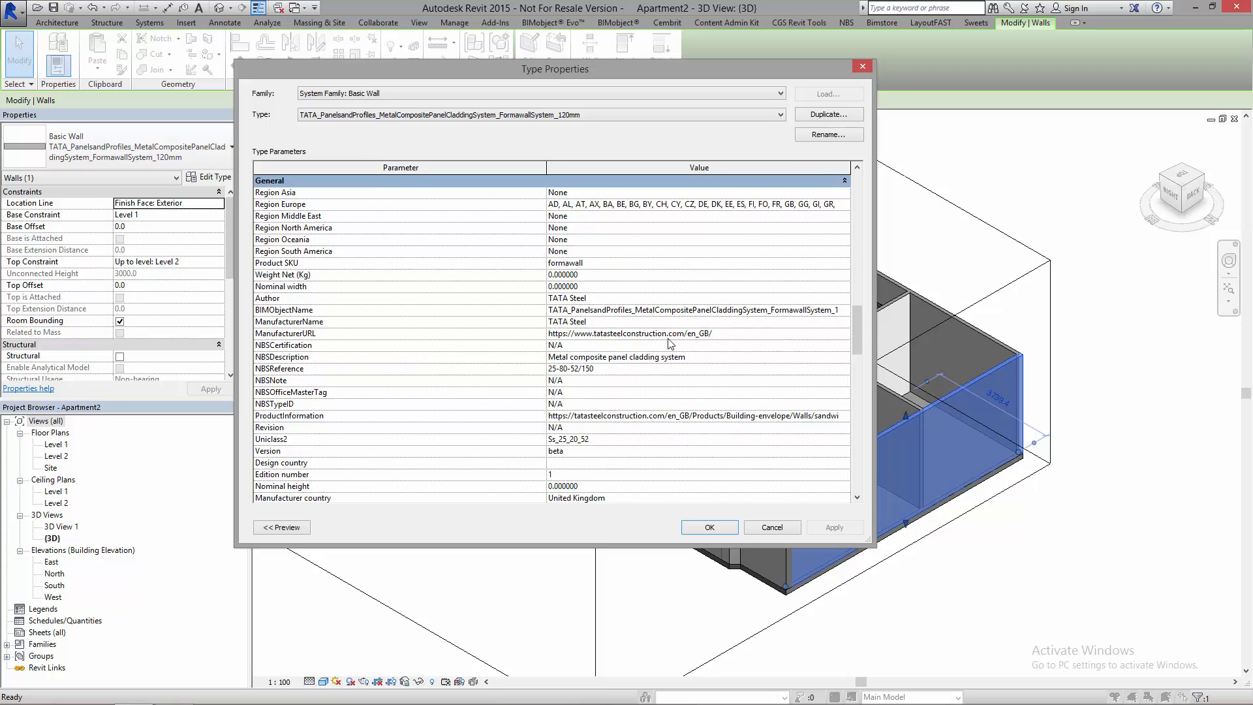
scroll("down", 3)
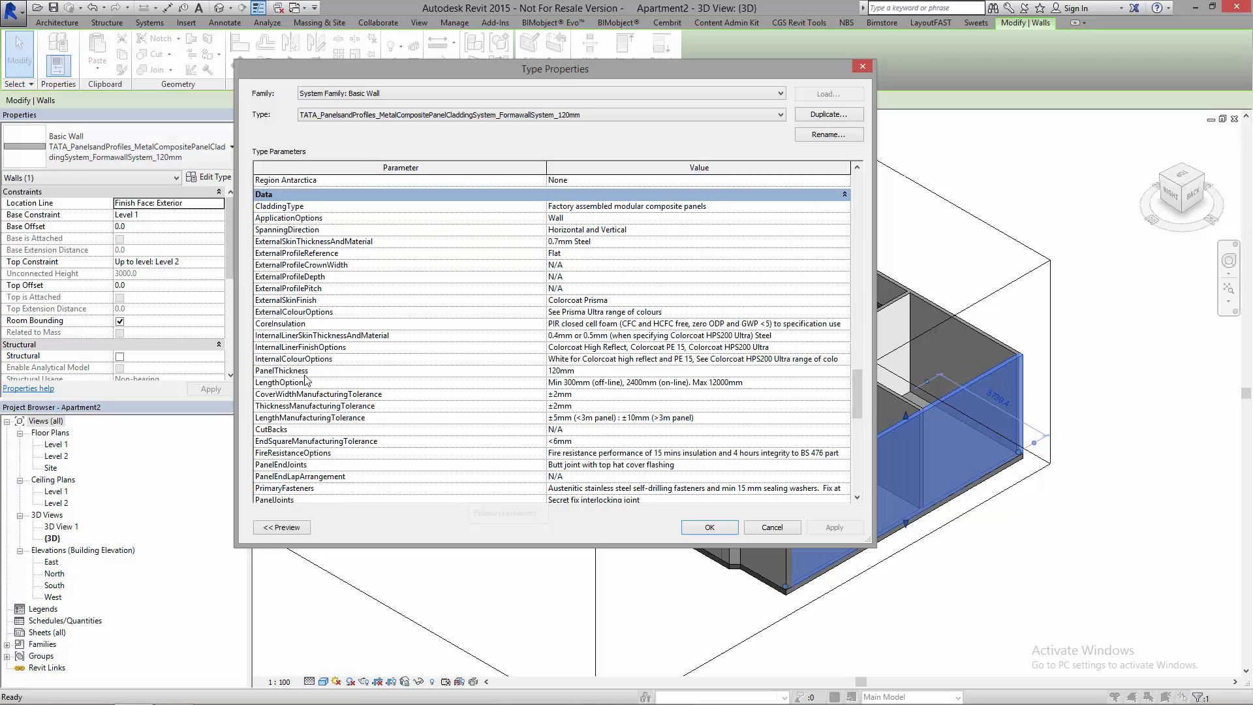
mouse_move(603, 457)
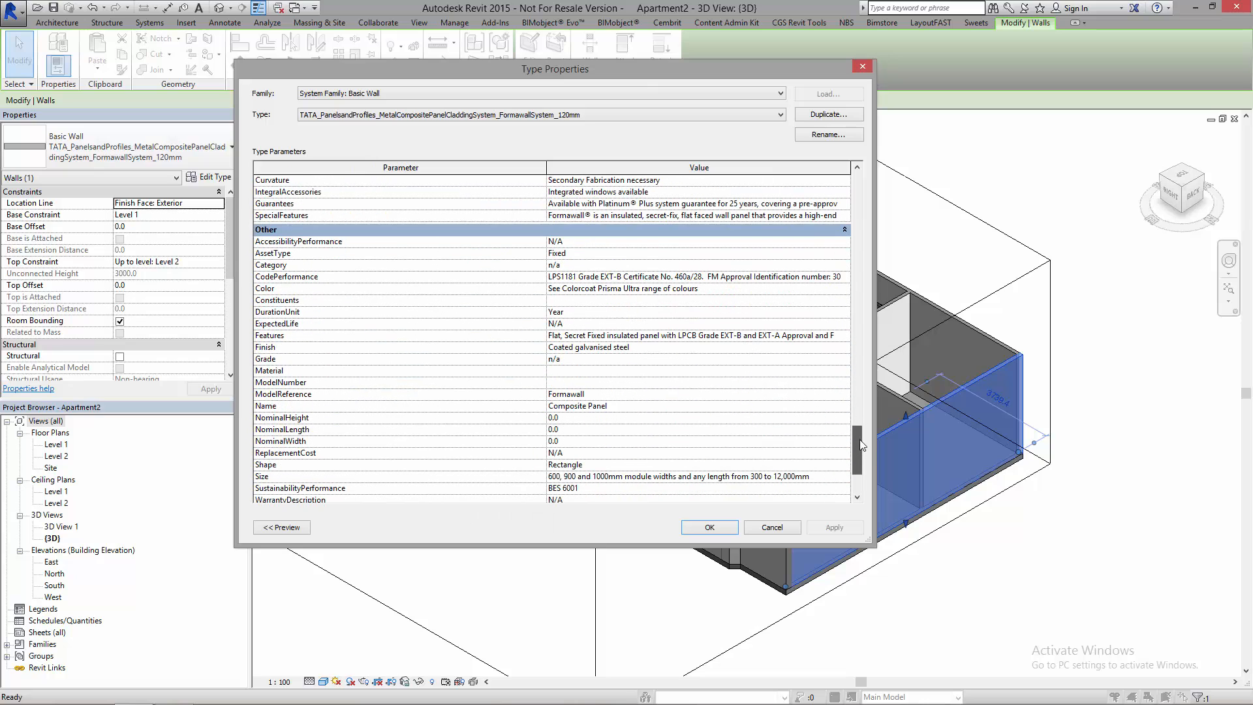
scroll("down", 3)
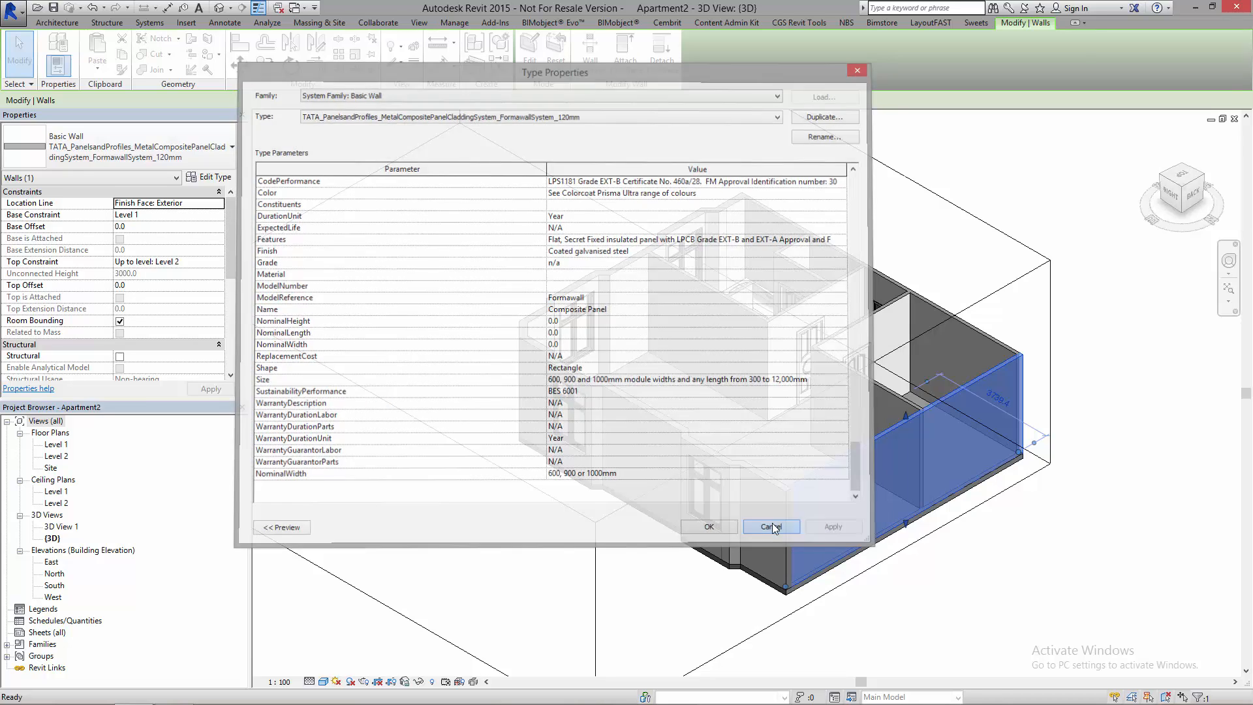
left_click(772, 527)
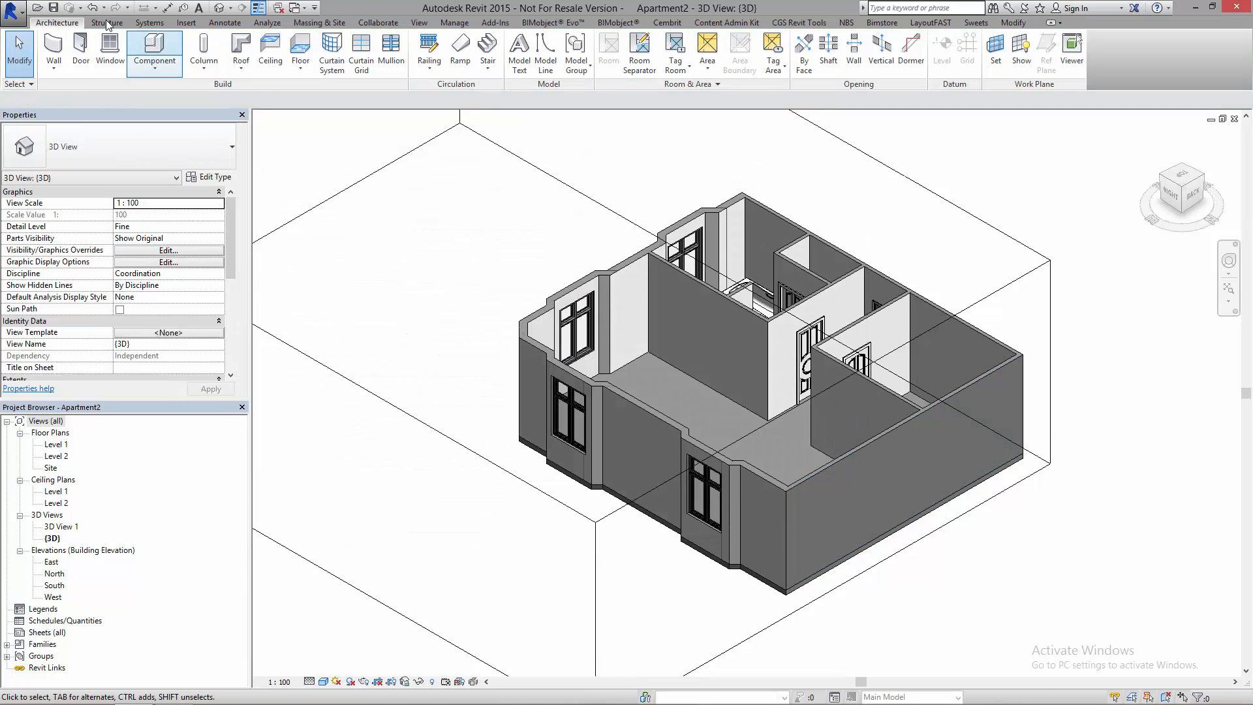
Step: Return to the BIMobject library and scroll Tata Steel results down to the ComFlor families
left_click(618, 23)
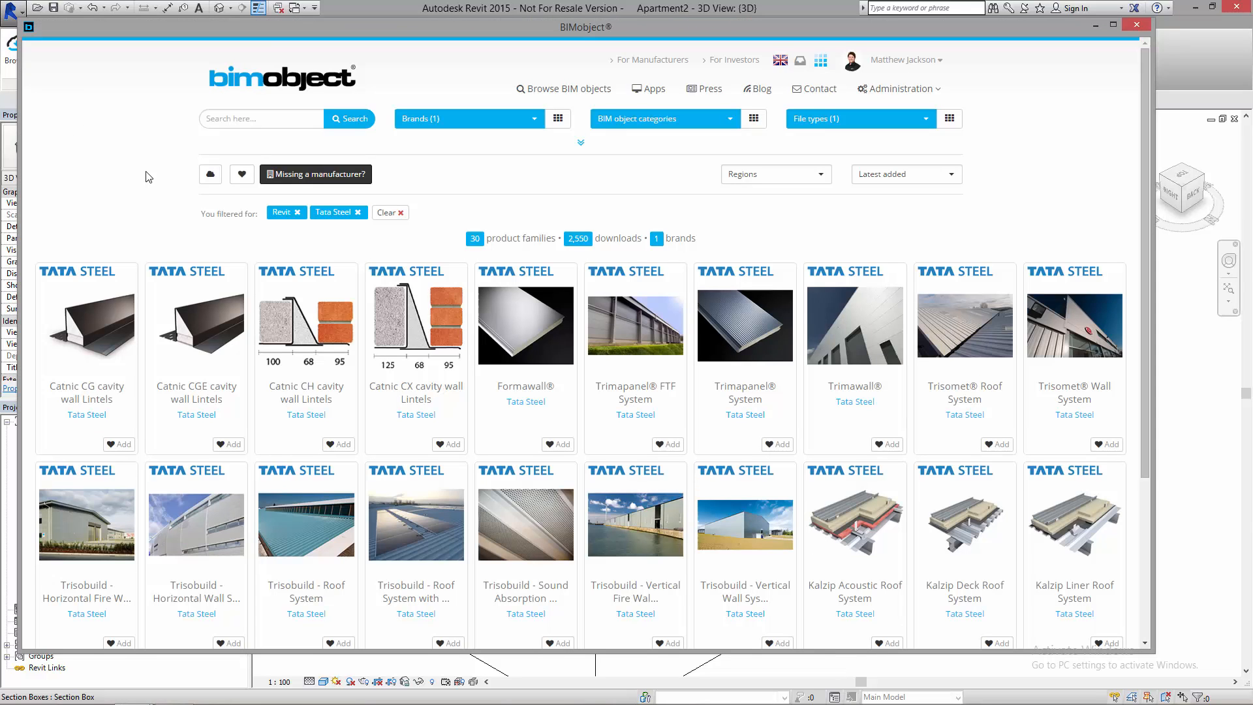
mouse_move(766, 276)
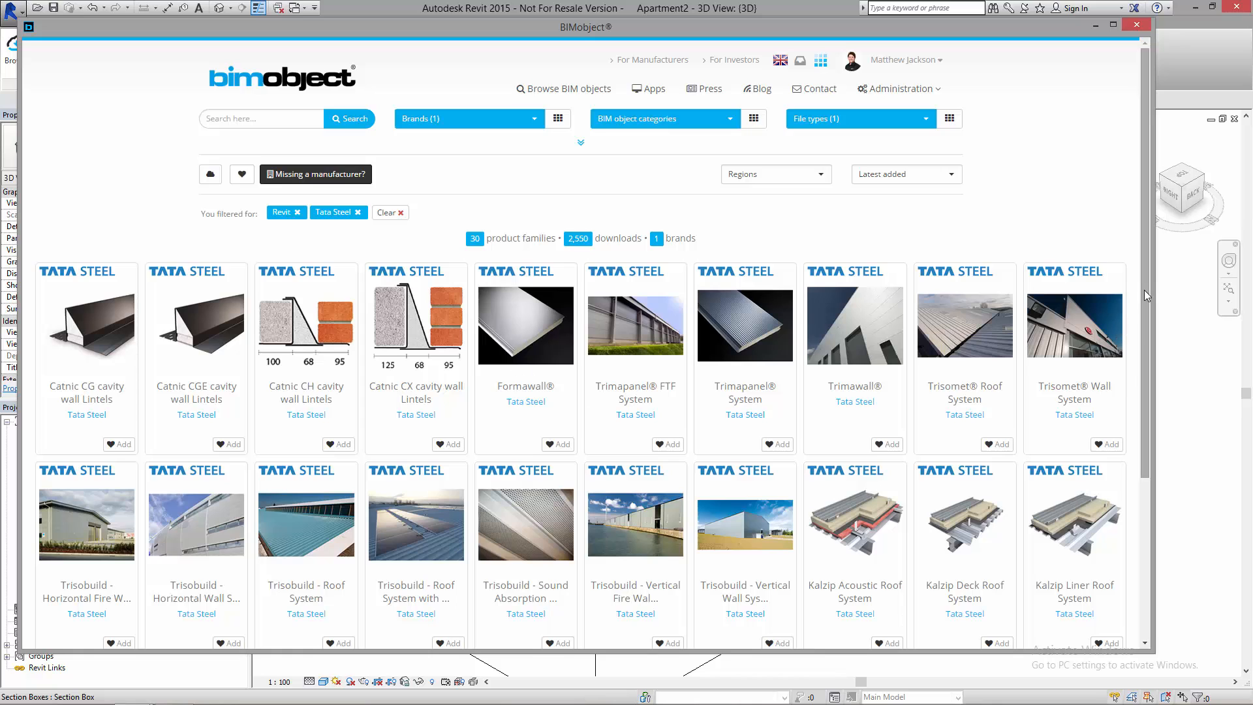
scroll("down", 3)
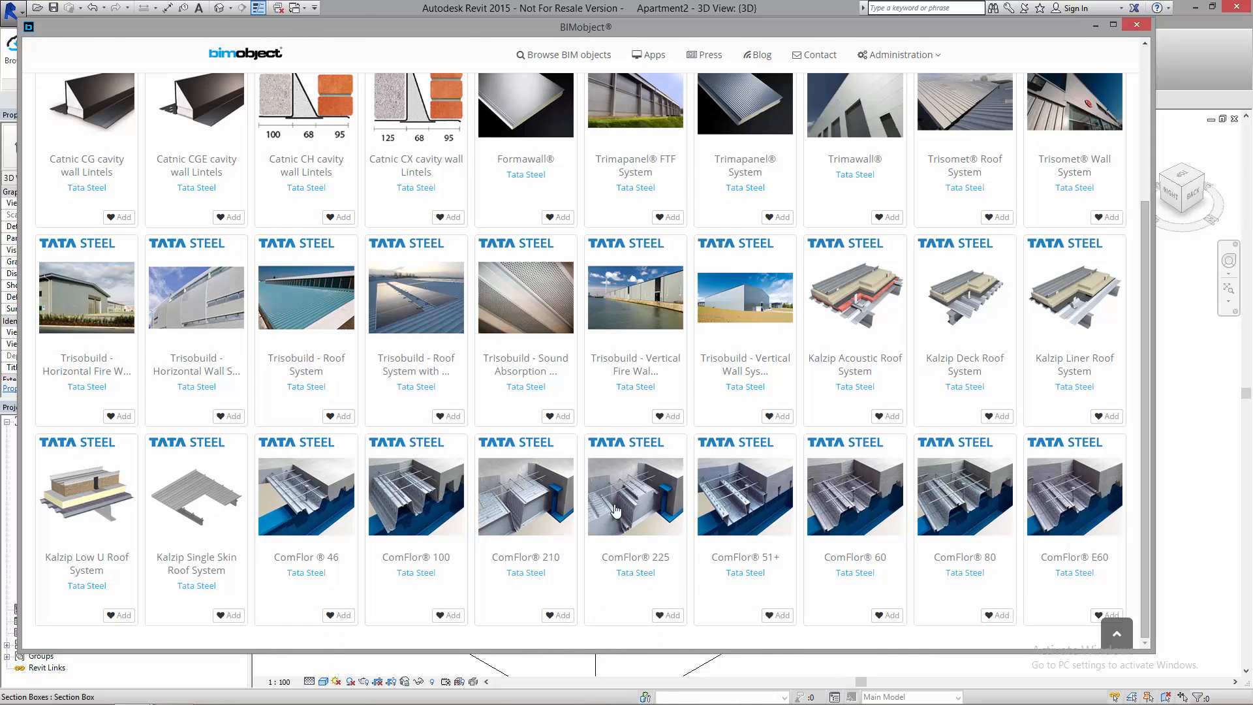
mouse_move(407, 495)
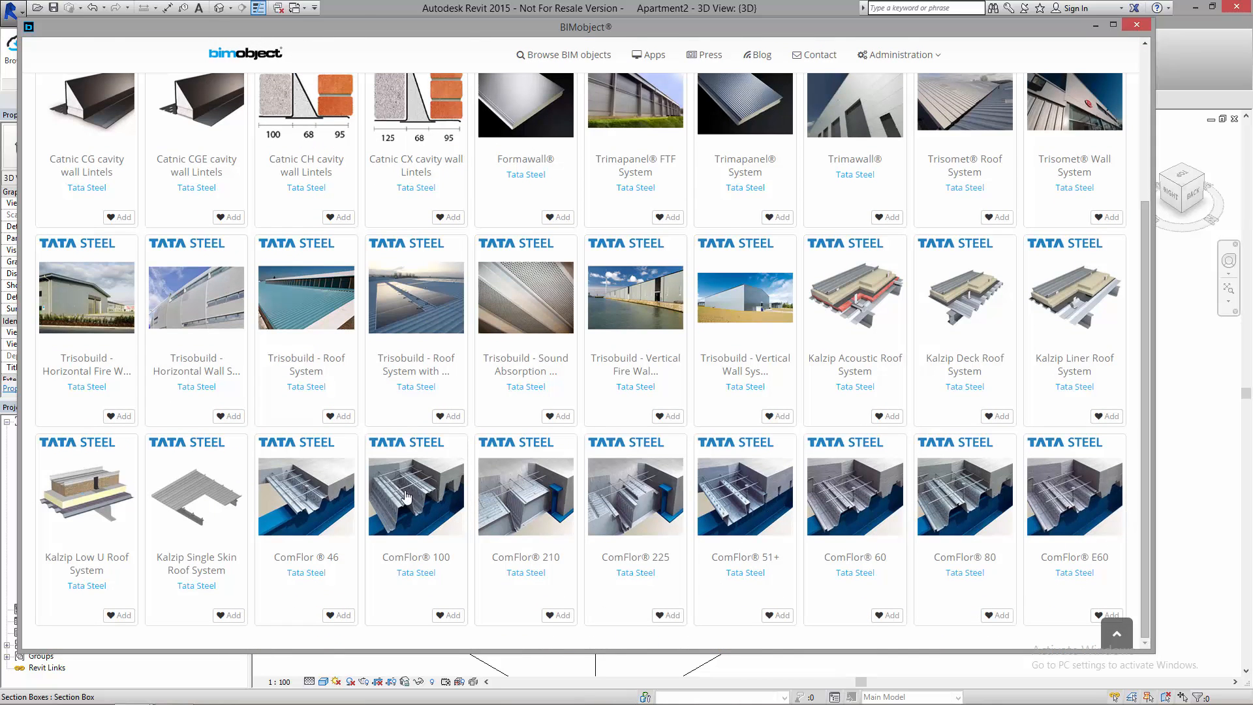
mouse_move(823, 555)
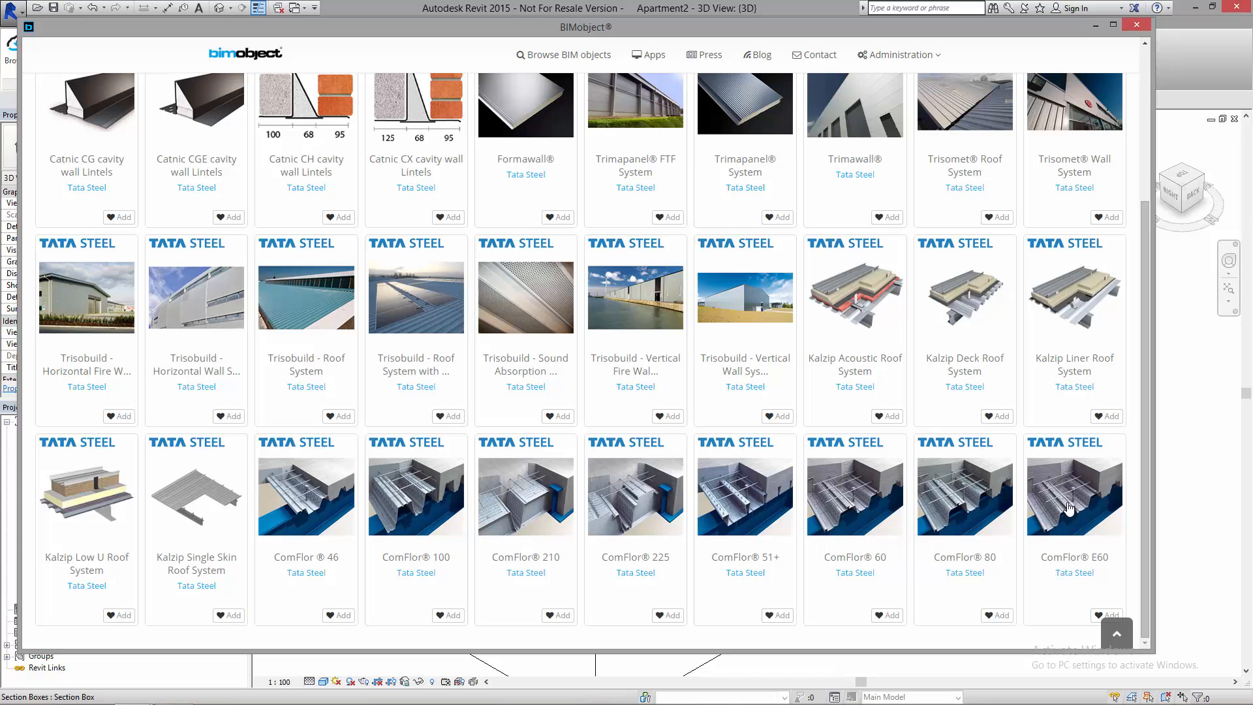
mouse_move(845, 443)
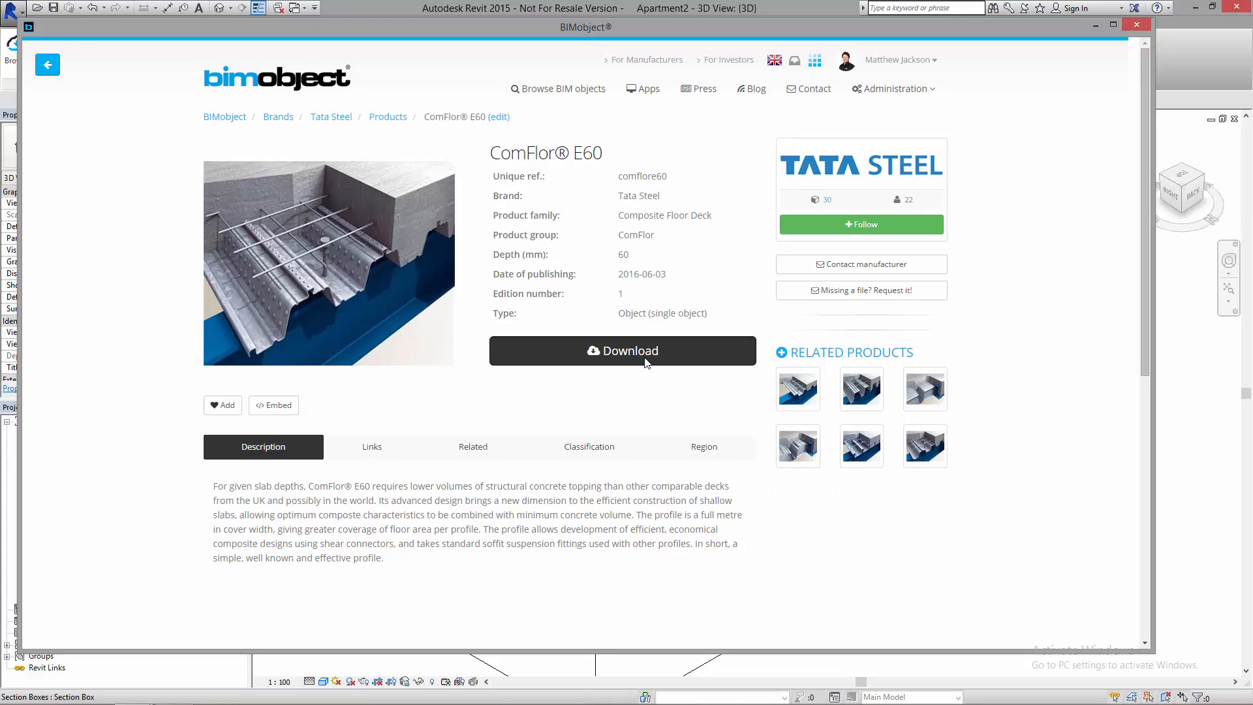
left_click(623, 351)
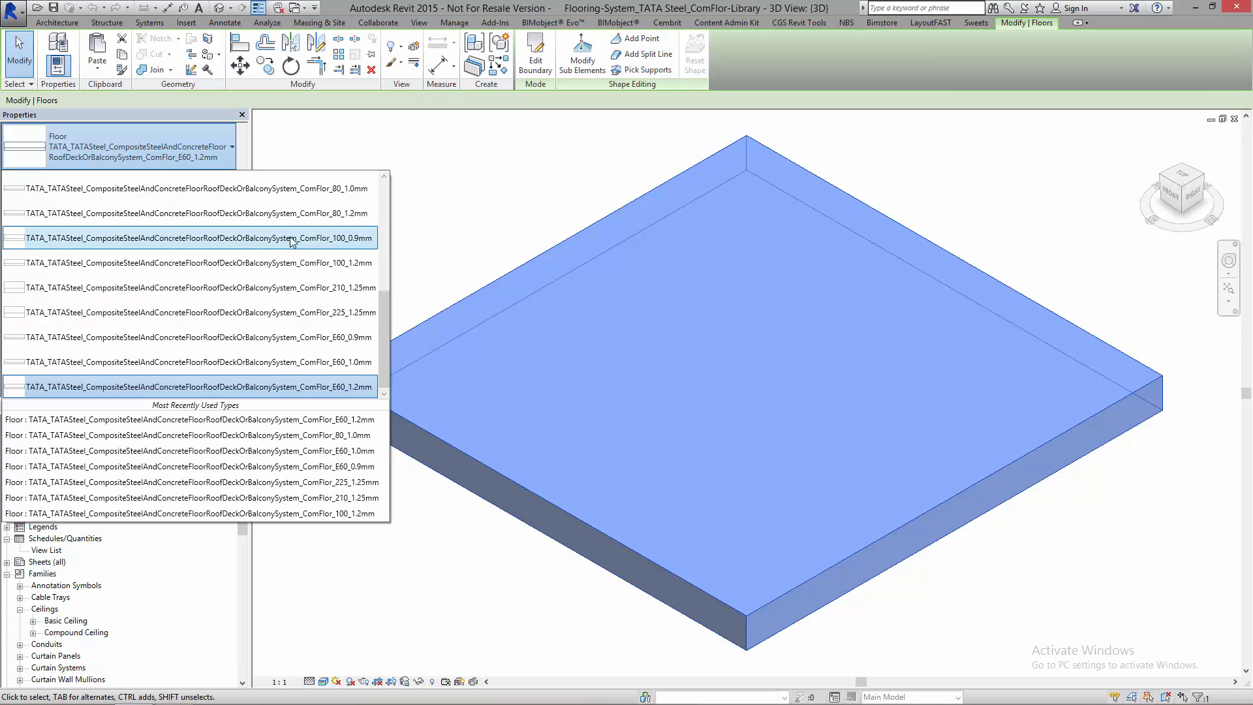
mouse_move(282, 263)
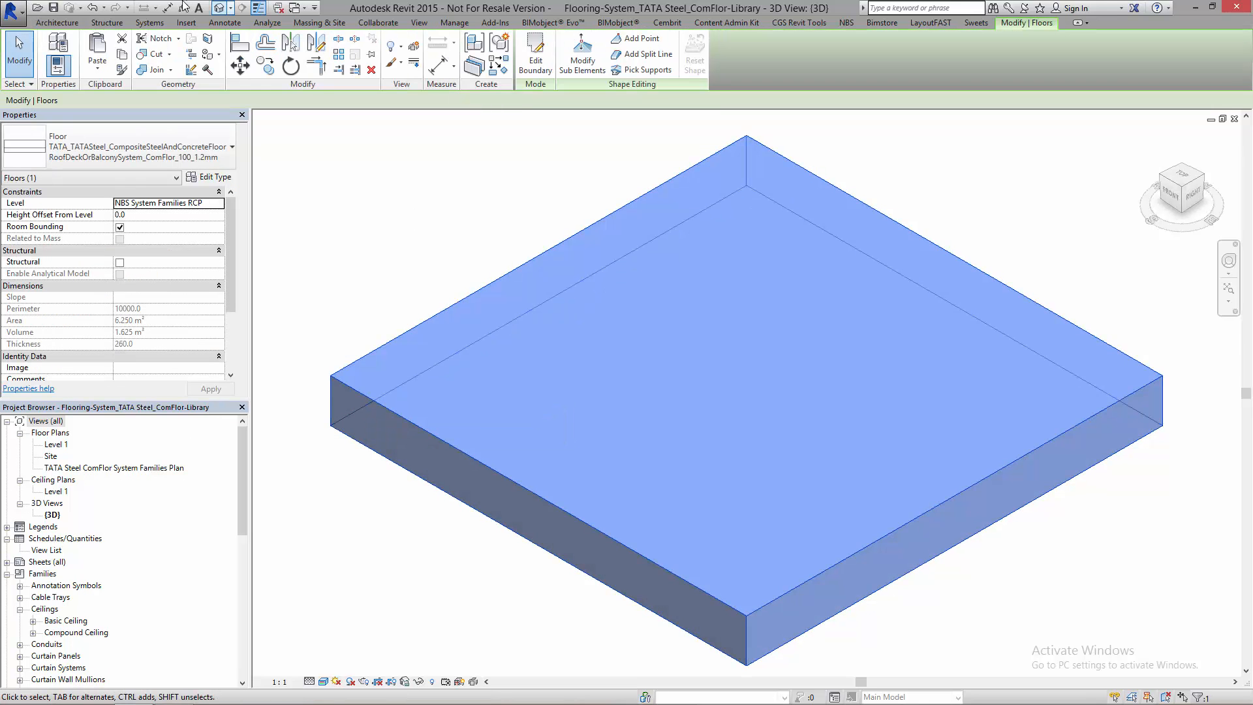
Step: Copy the ComFlor 100 1.2mm floor slab to the clipboard
left_click(301, 8)
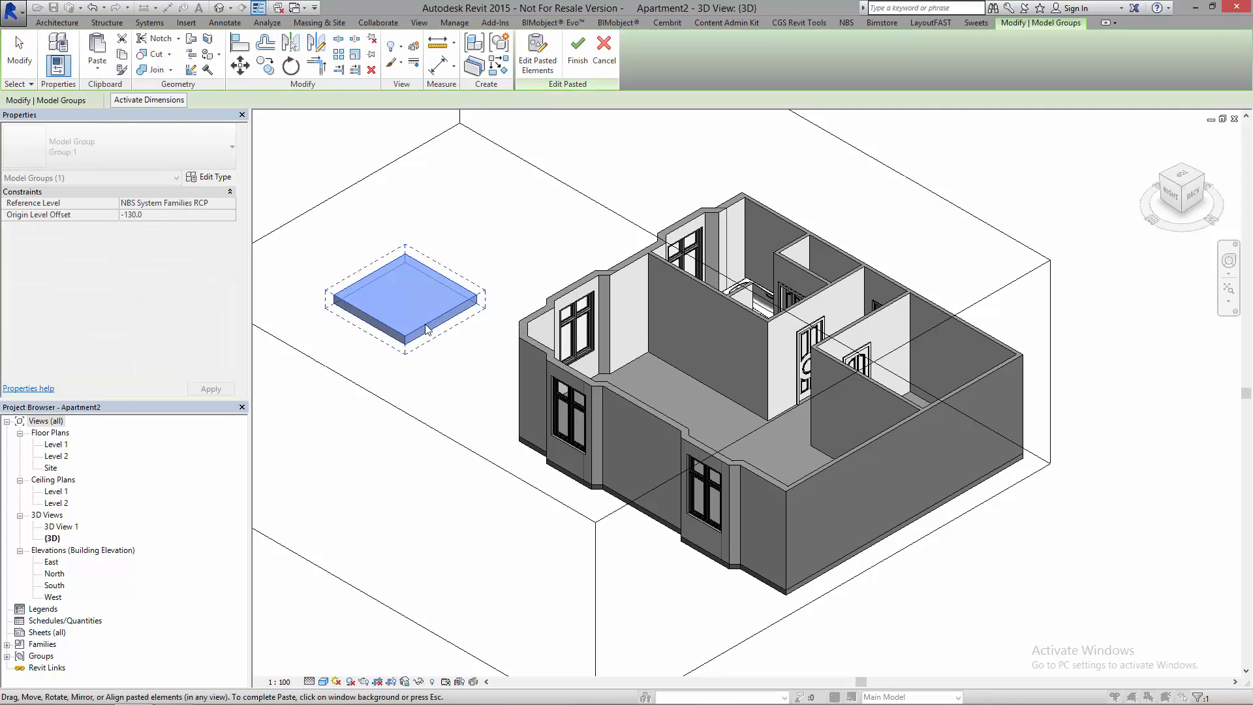
Step: Paste the ComFlor slab into Apartment2 and open the floor type's properties
left_click(660, 369)
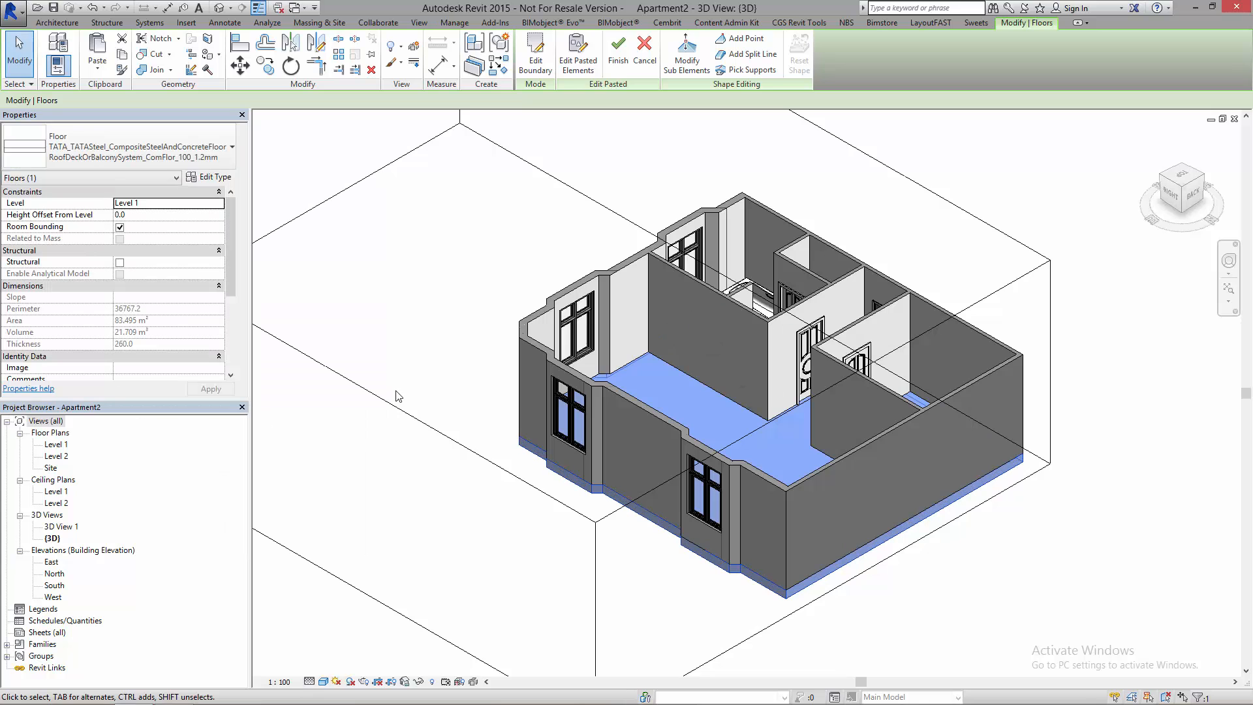
left_click(214, 177)
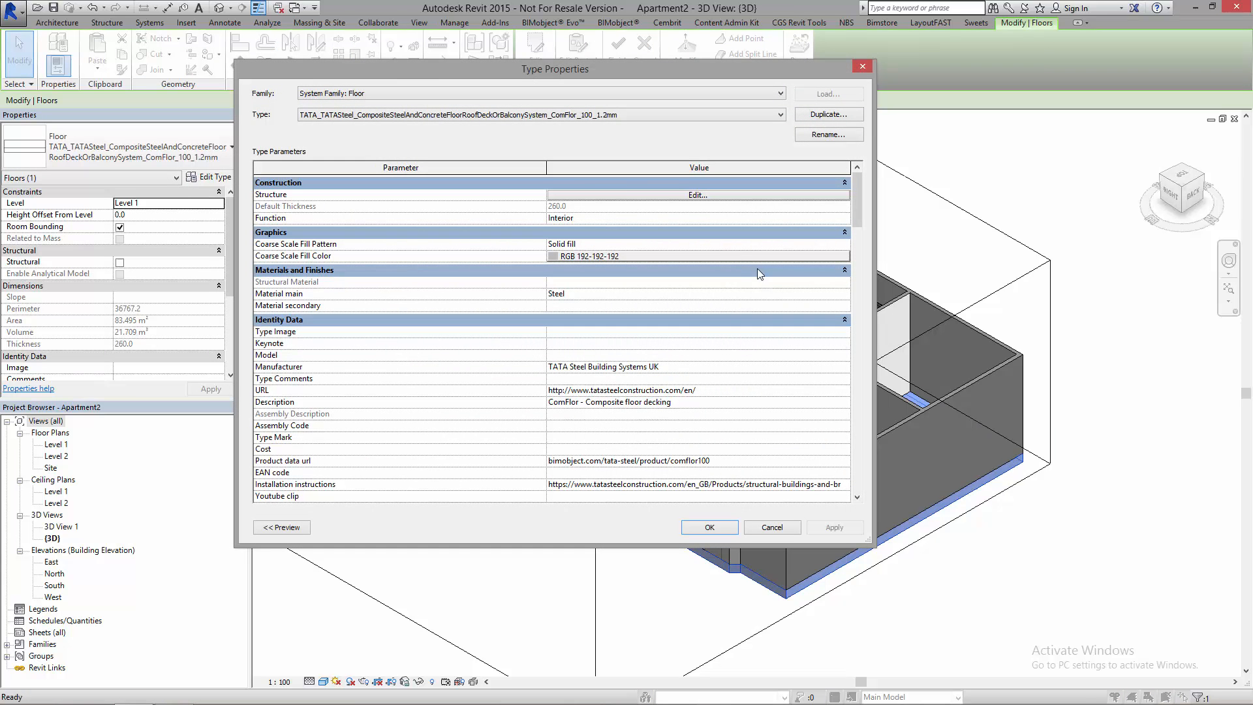
Step: Review the ComFlor 100 1.2mm floor Type Properties and cancel without changes
left_click(697, 195)
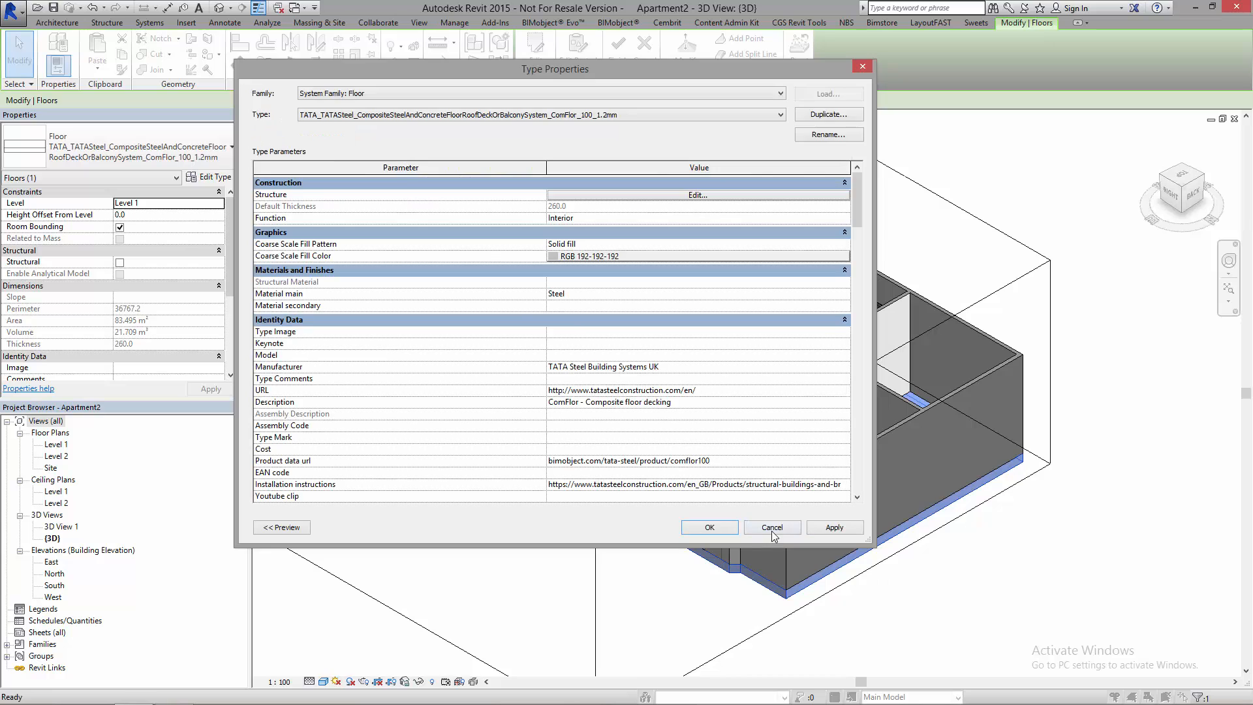
left_click(772, 528)
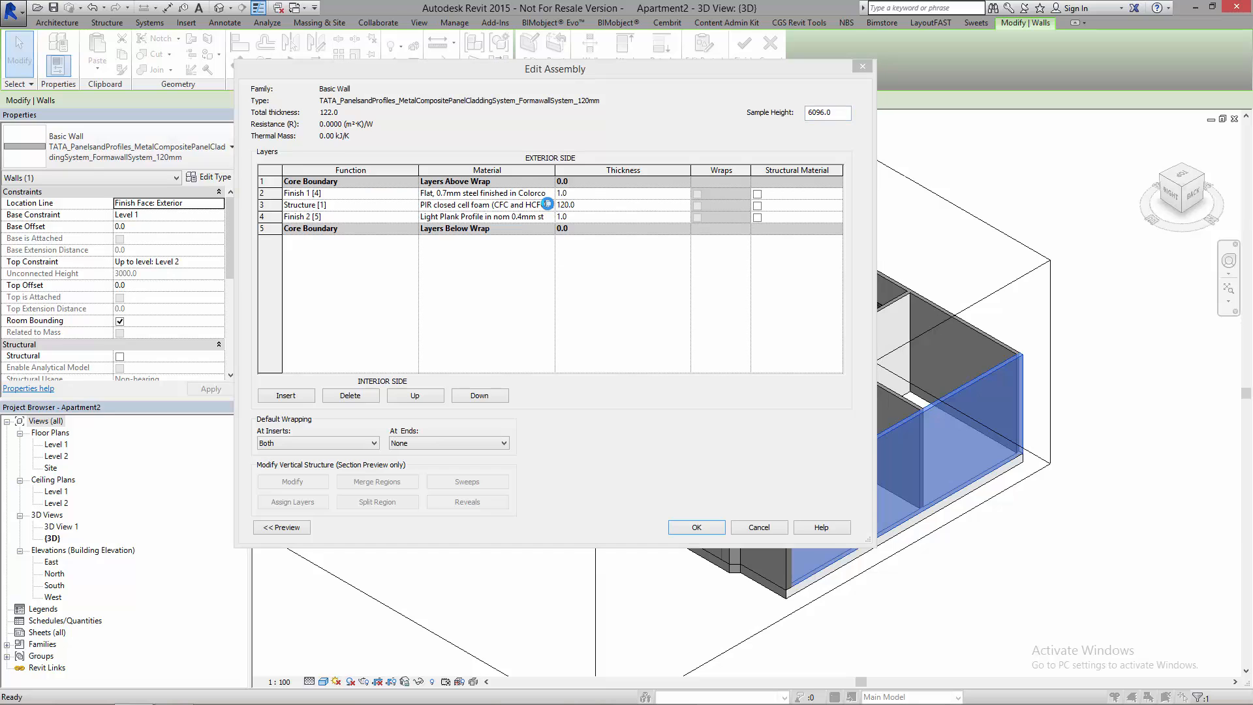
Step: Inspect the Formawall PIR foam core material's identity, then close Material Browser and type properties
left_click(547, 205)
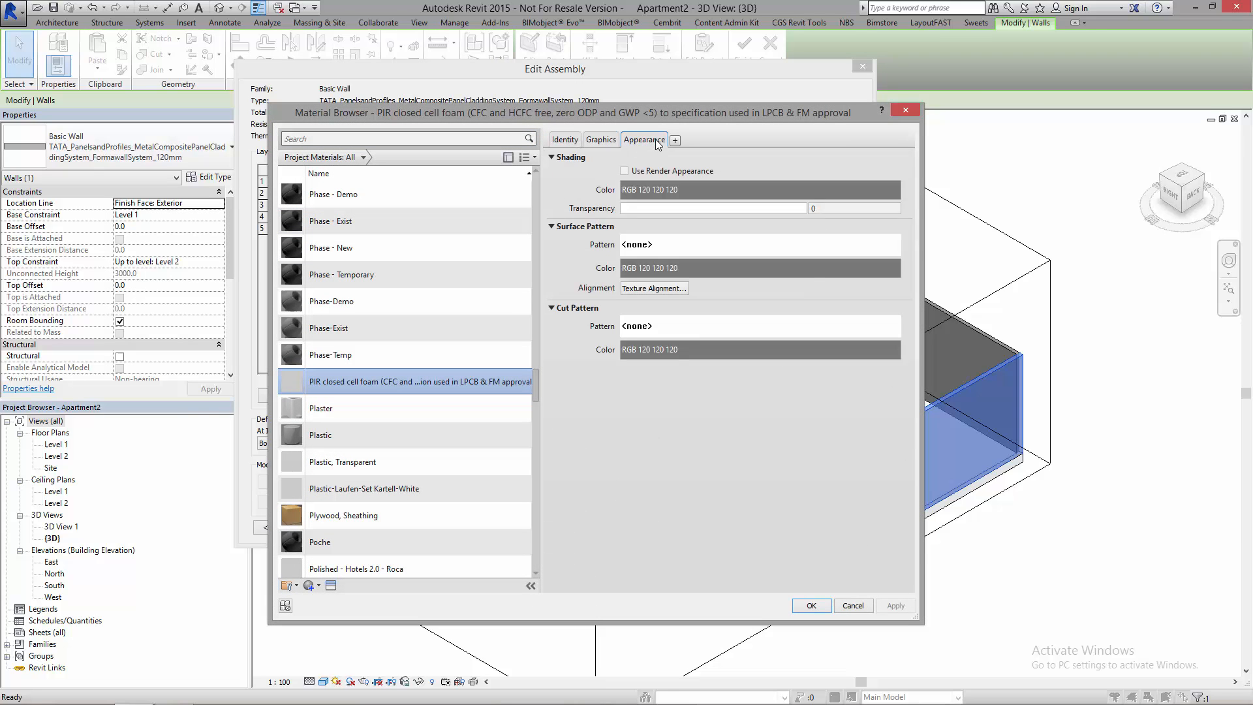
left_click(564, 140)
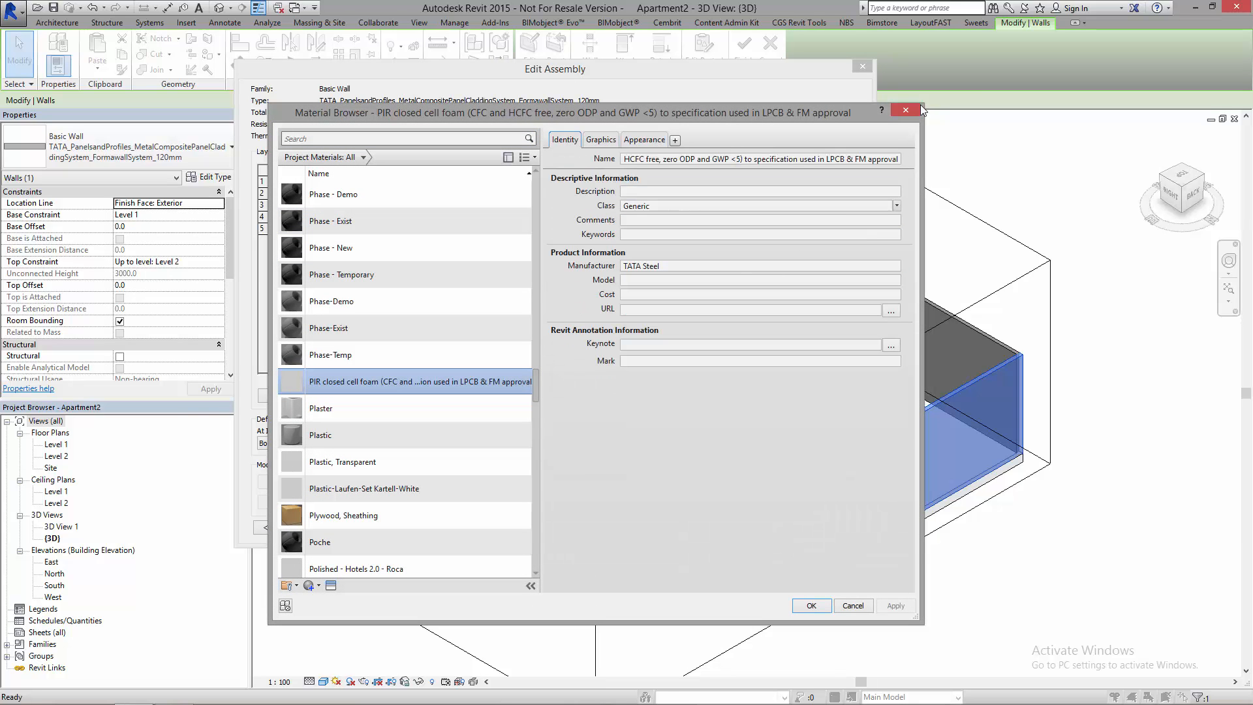
left_click(811, 605)
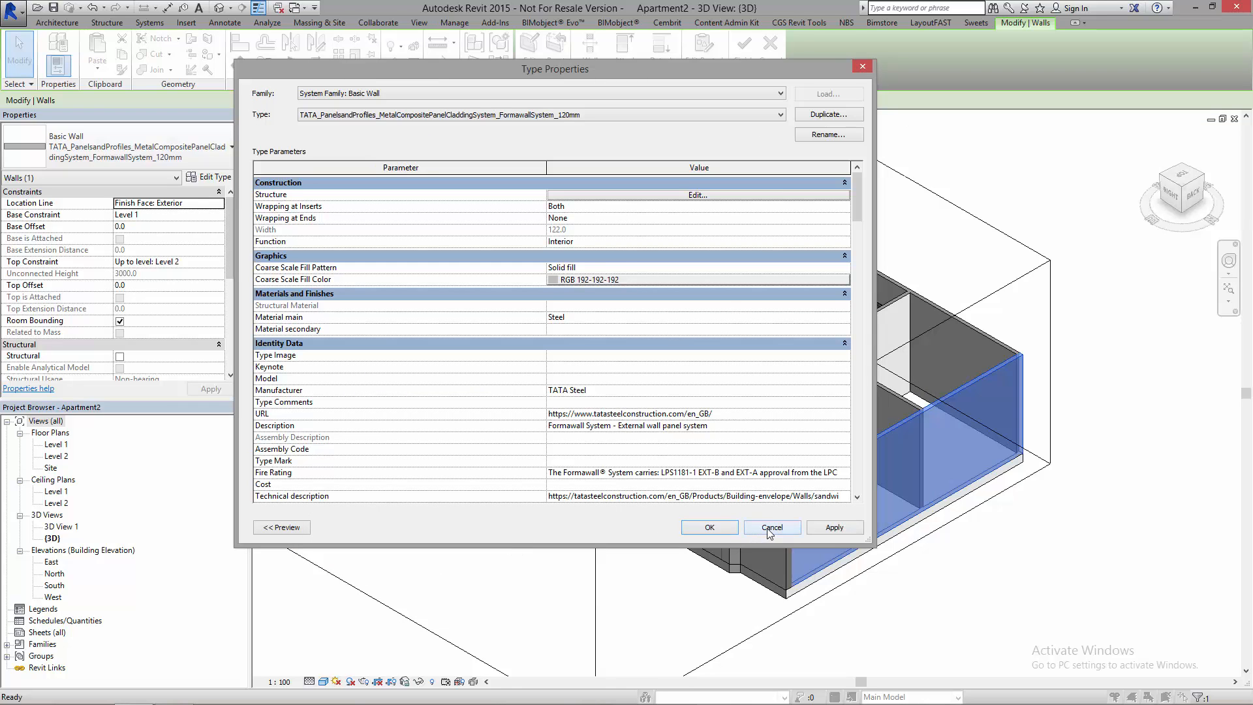
left_click(772, 528)
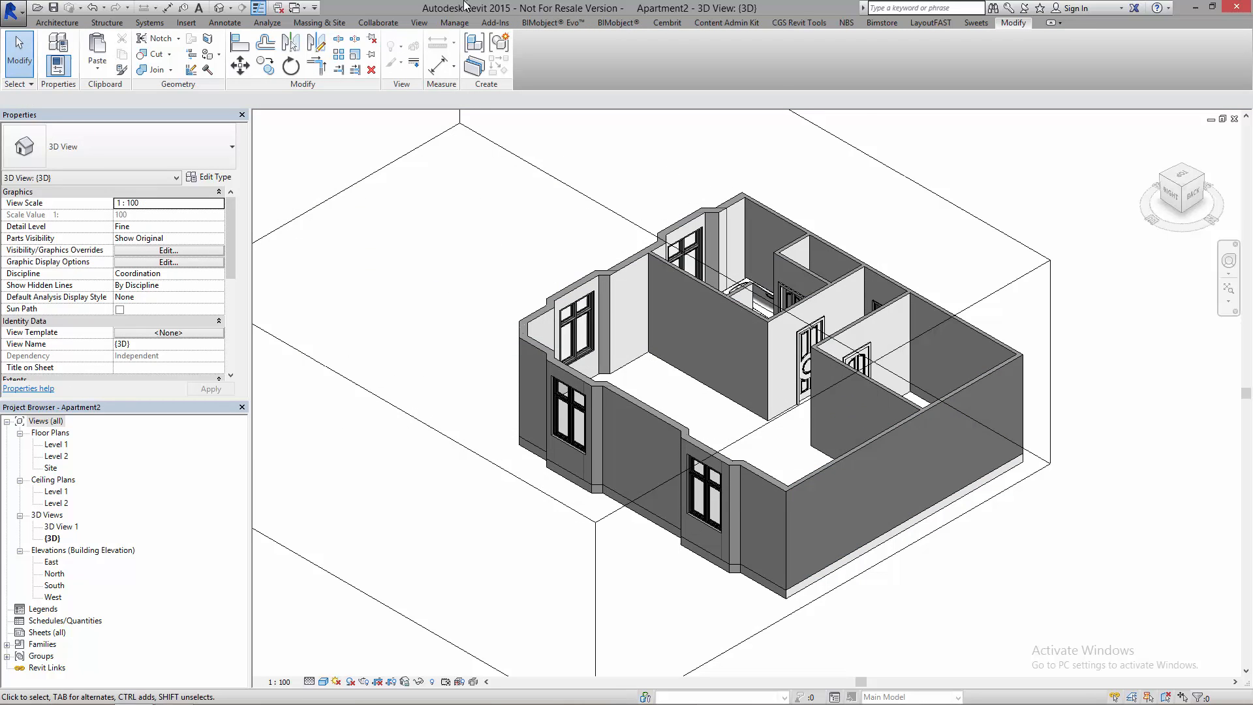
Step: Transfer project standards from Flooring-System_TATA Steel_ComFlor-Library into Apartment2
left_click(455, 22)
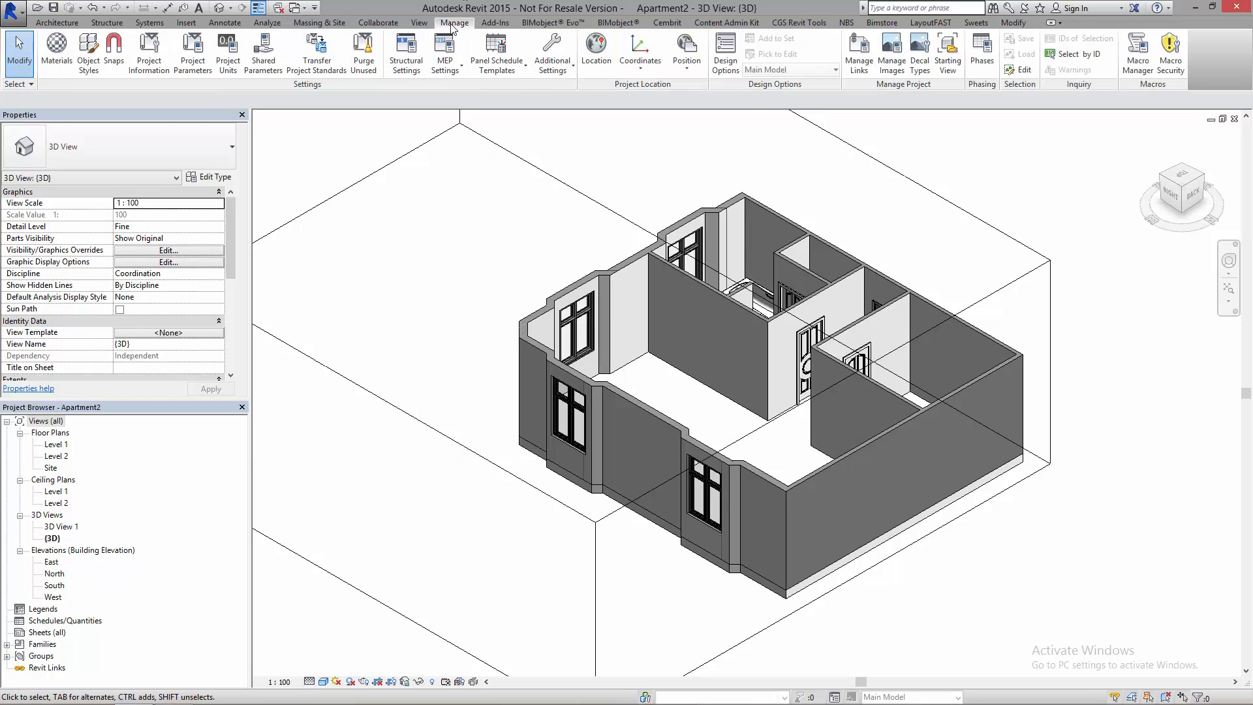
left_click(316, 49)
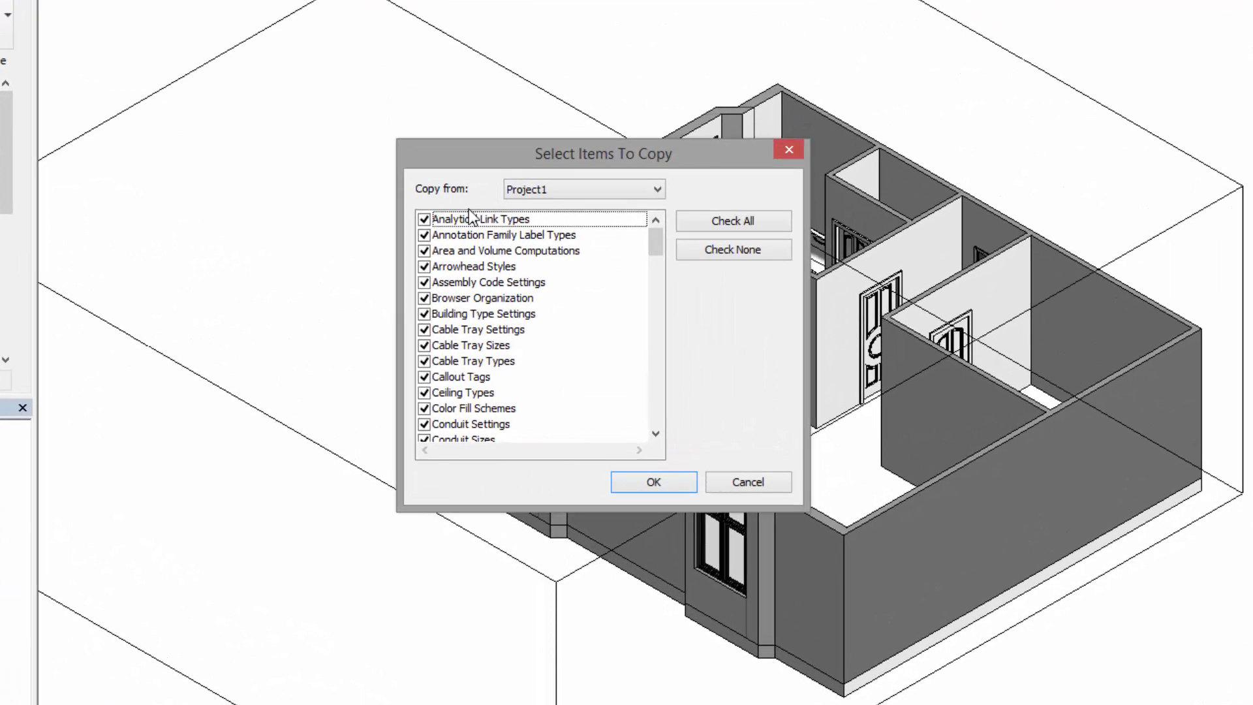
mouse_move(495, 202)
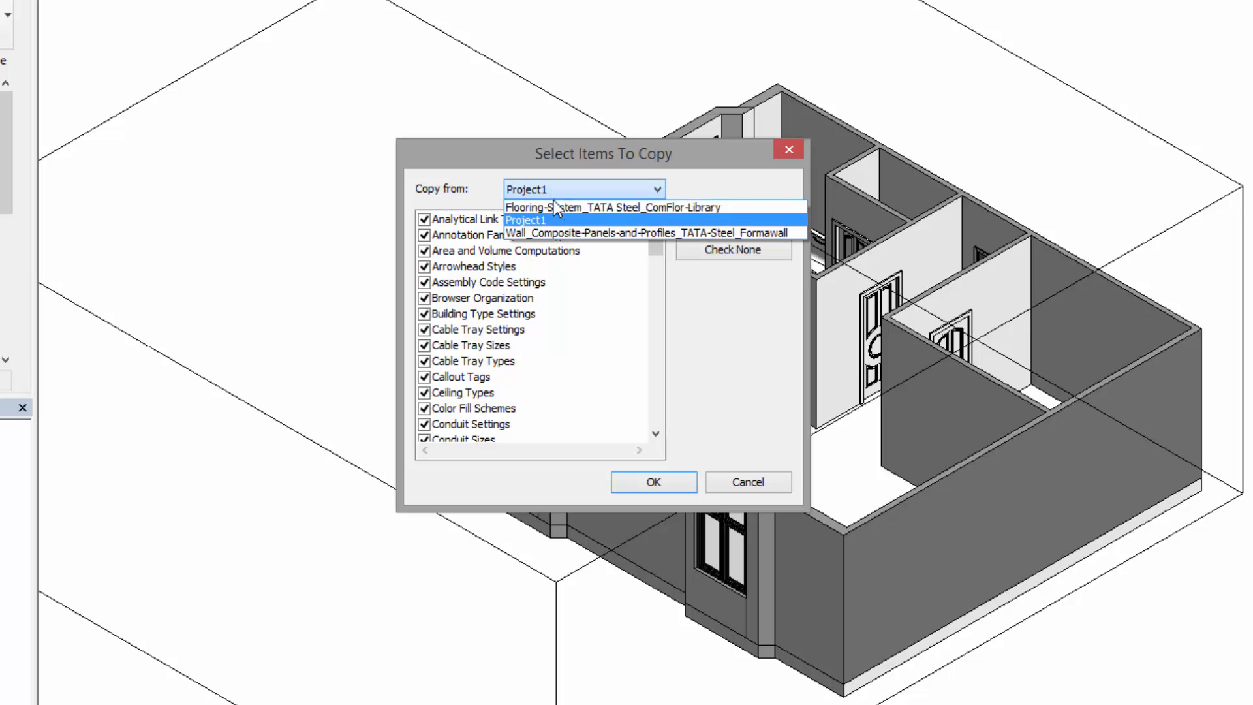
left_click(613, 207)
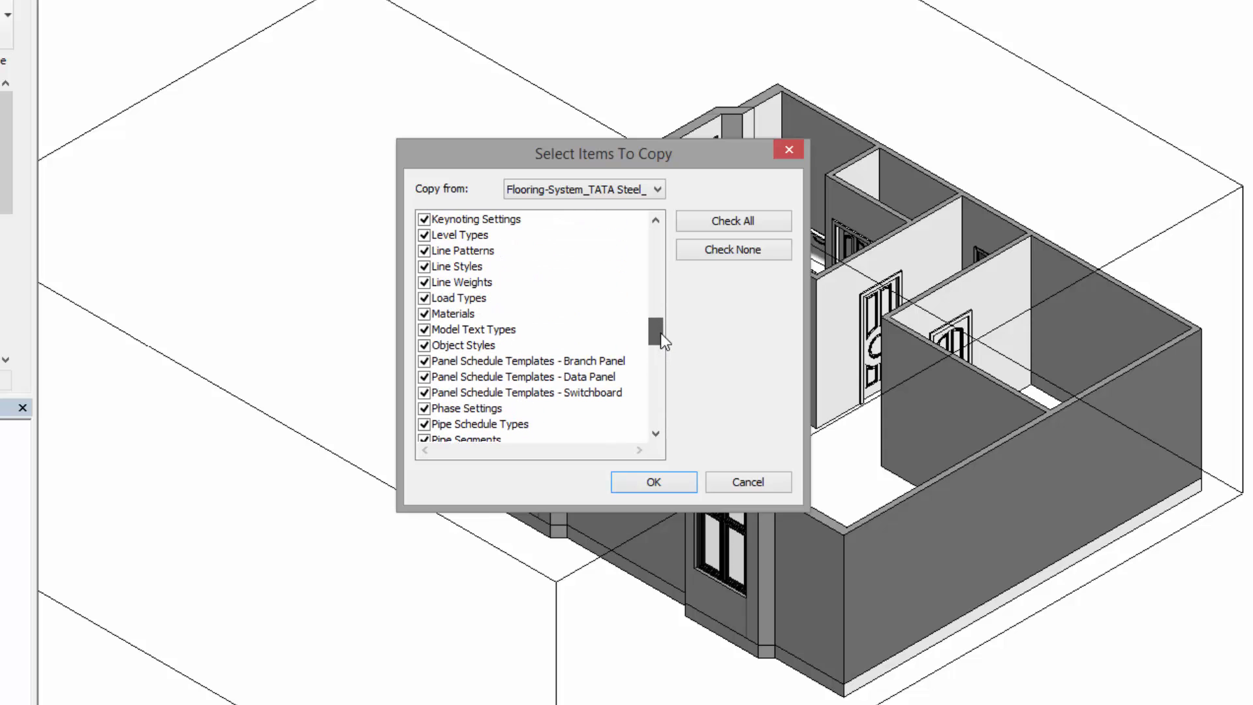
left_click(733, 249)
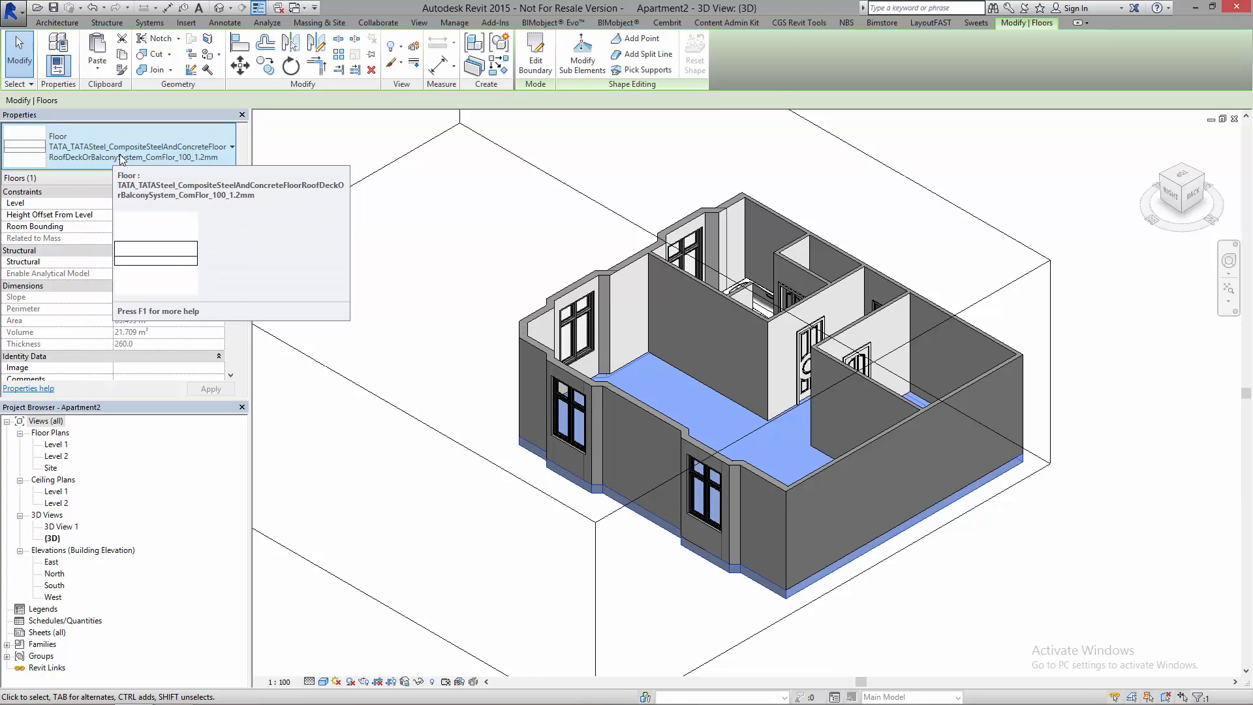
left_click(232, 146)
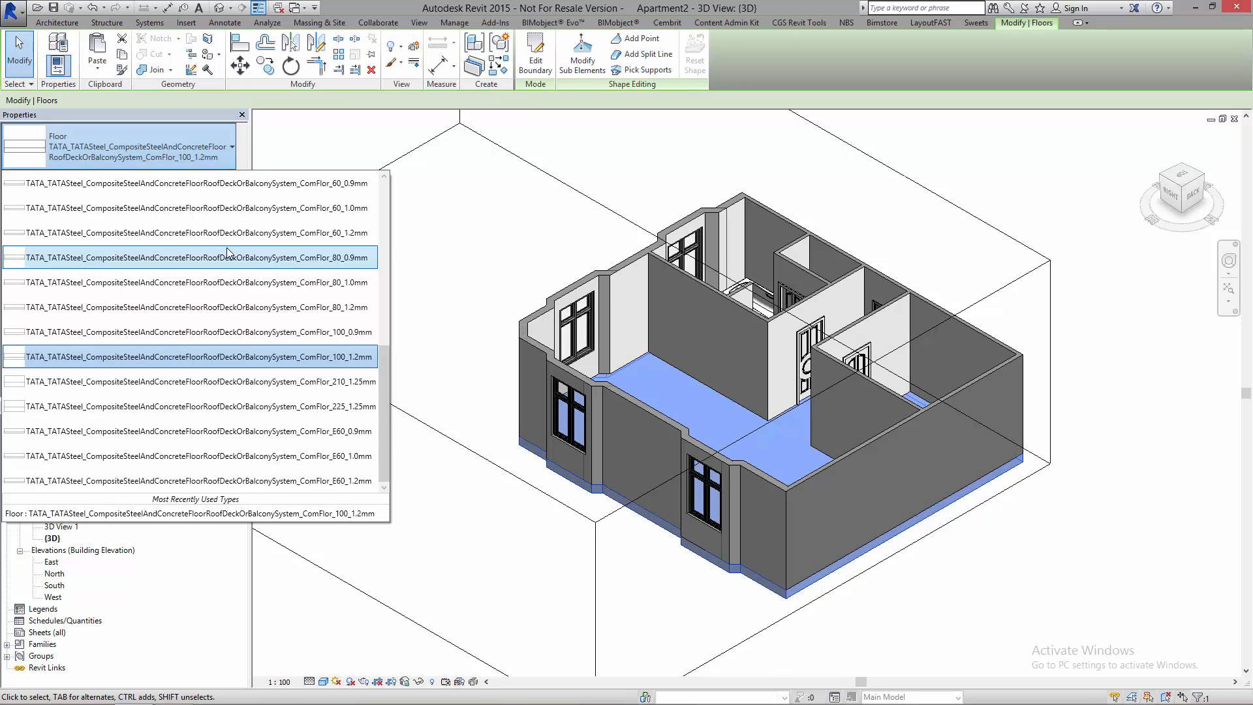
mouse_move(258, 220)
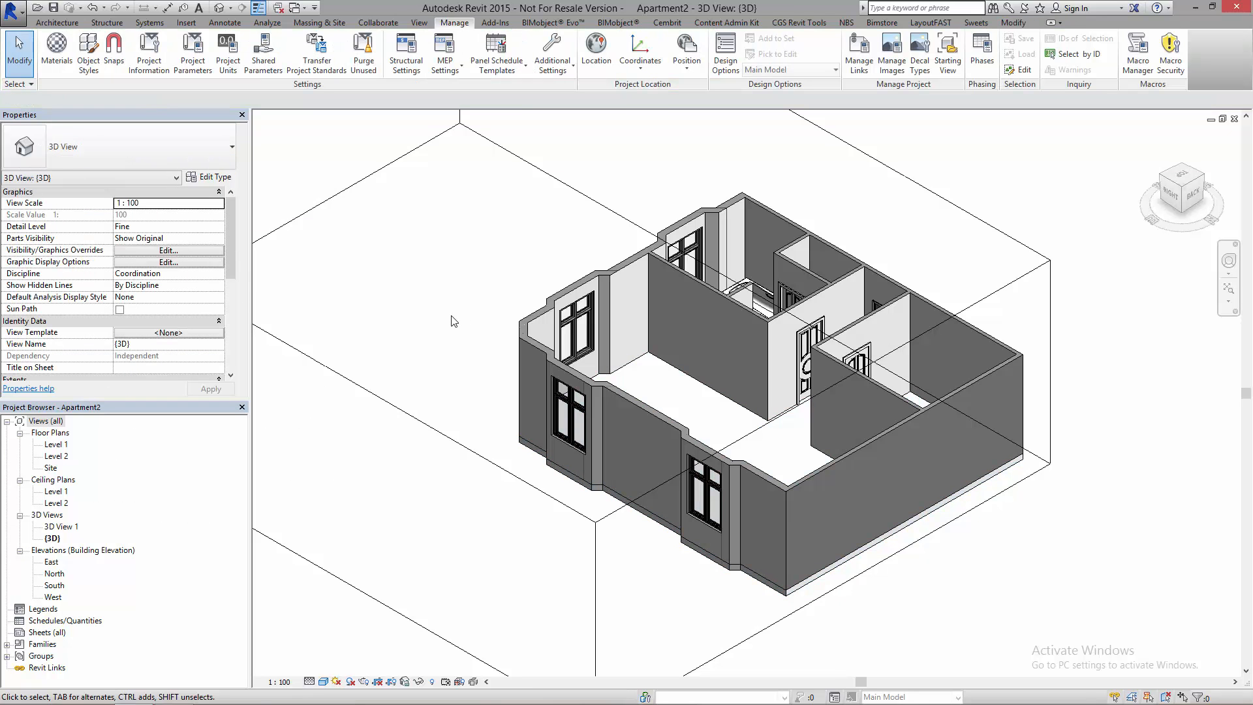
Step: Launch the BIMobject Browse window from the BIMobject ribbon
left_click(618, 23)
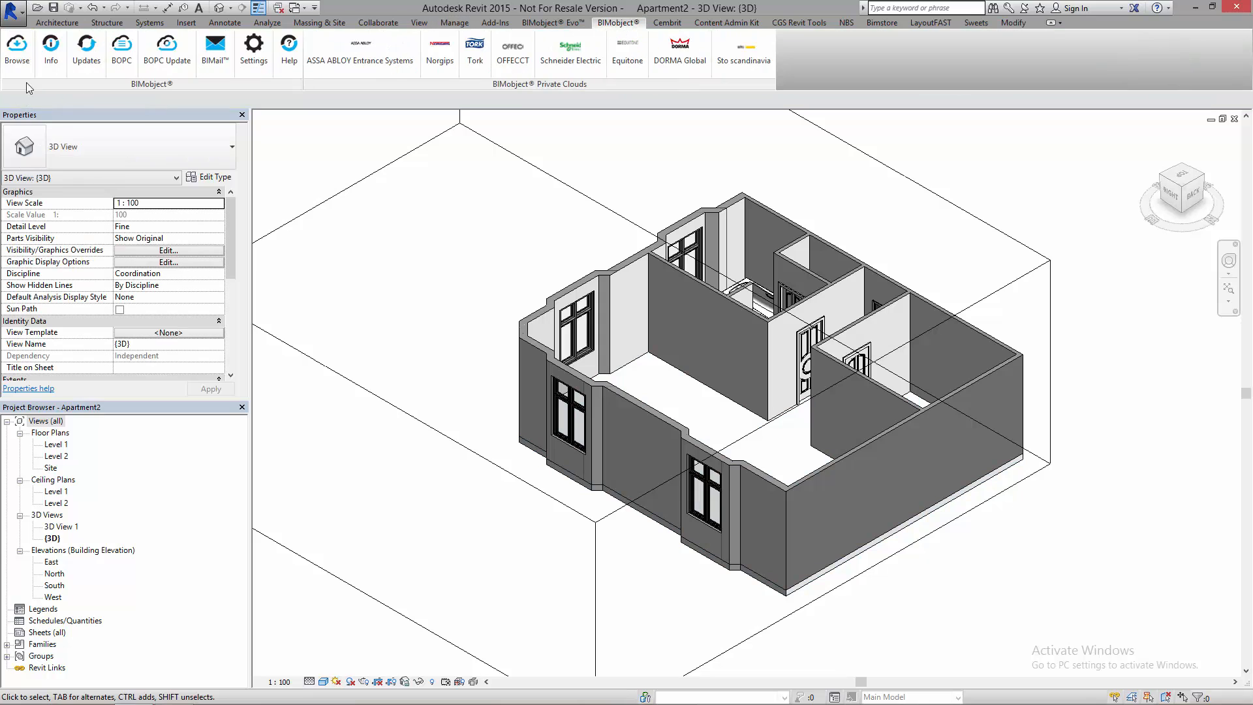
left_click(16, 36)
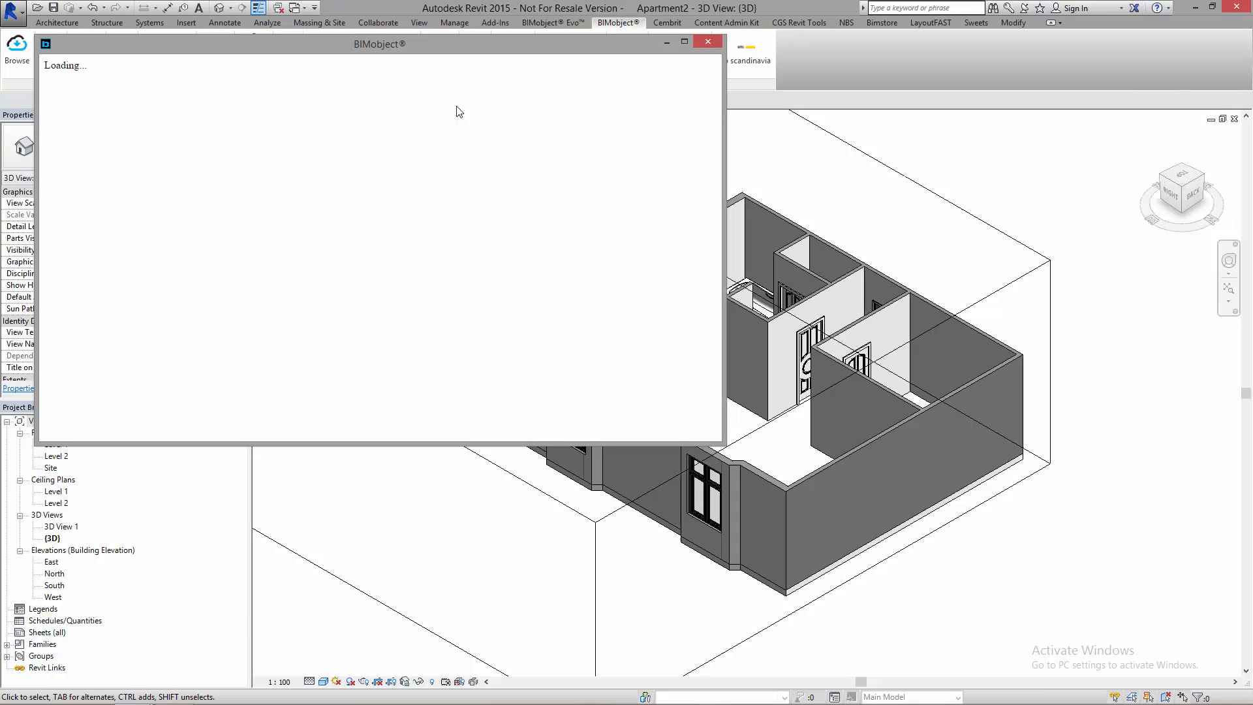